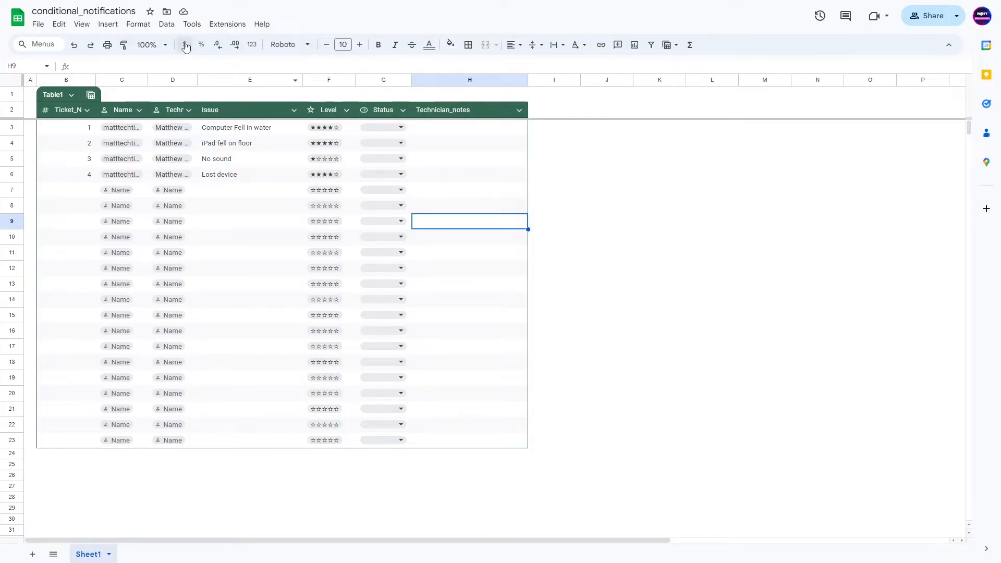
- Open the Tools menu on the ticket-tracking sheet
left_click(191, 24)
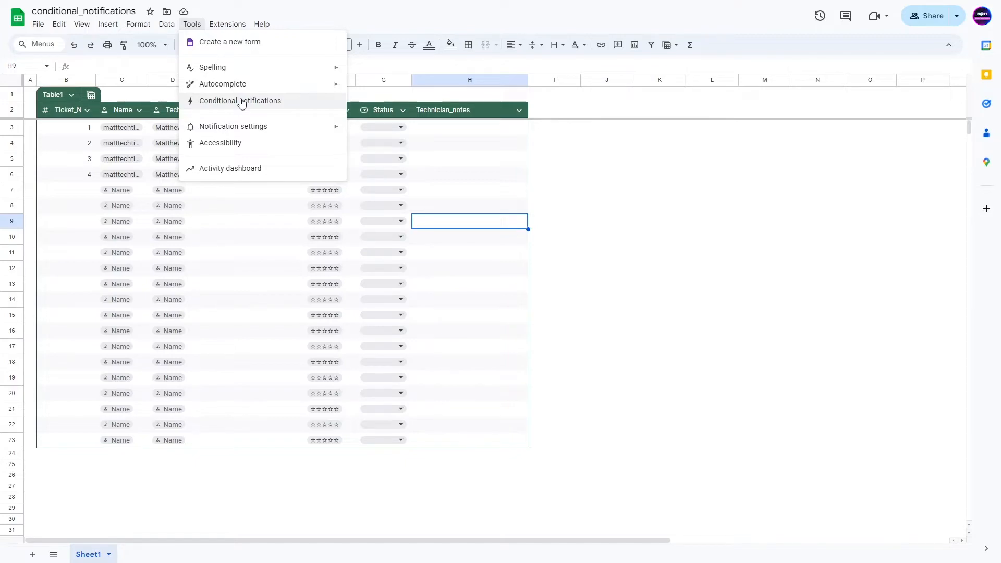
- Choose Conditional notifications to open its side panel
left_click(240, 100)
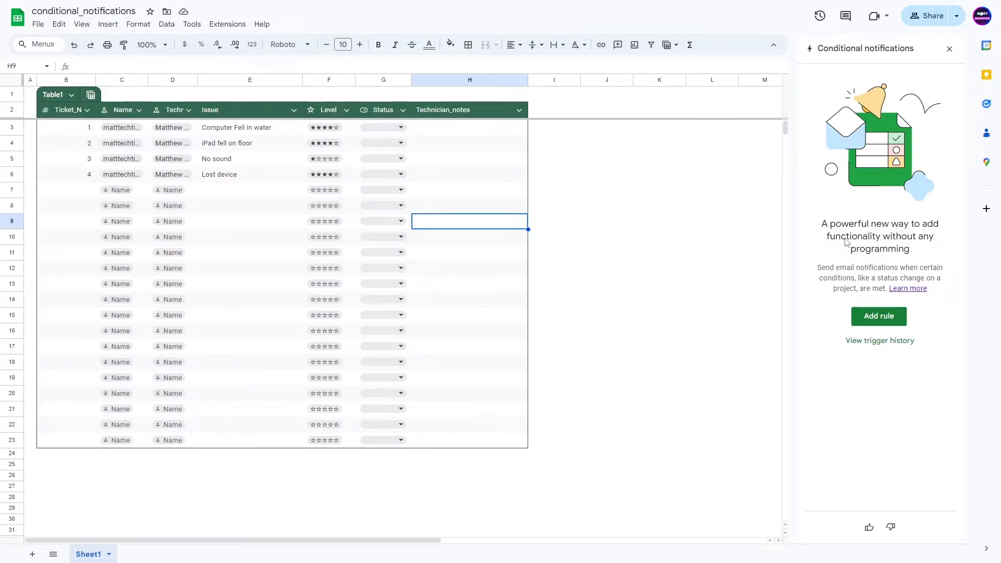
mouse_move(887, 260)
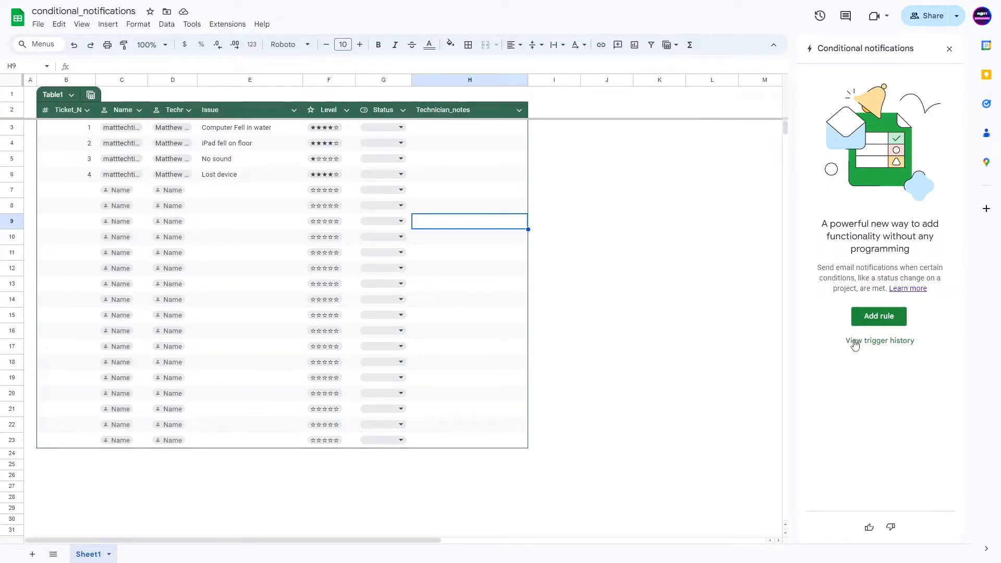
- Add a rule named 'Assign Tickets' watching column G for text containing 'Assigned'
left_click(877, 316)
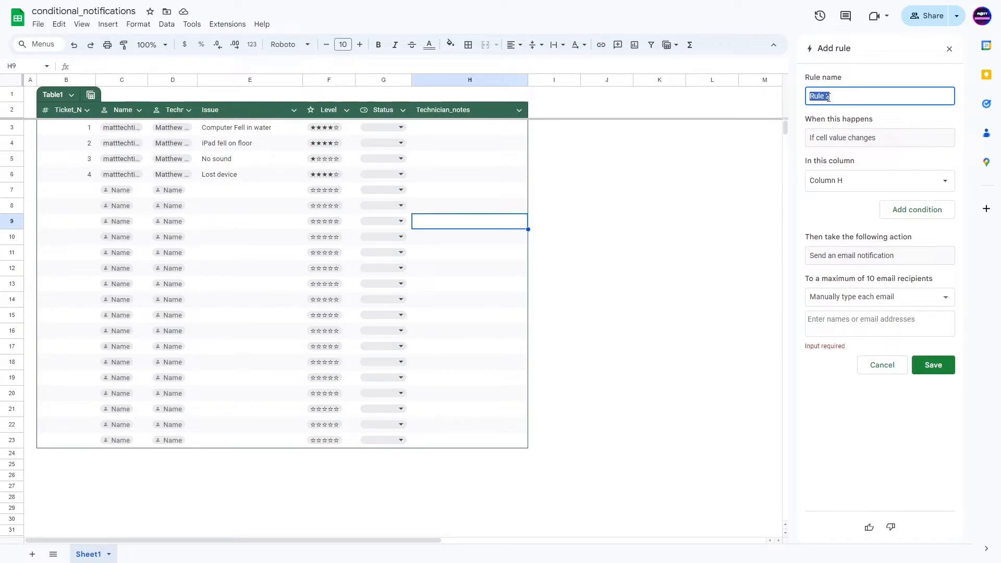
type("Assign Ticekt")
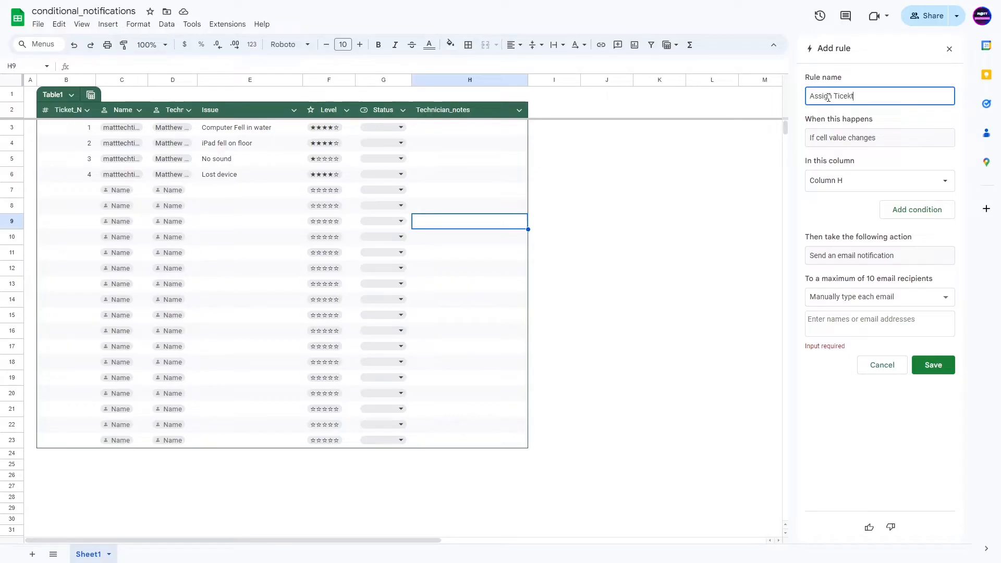
type("s")
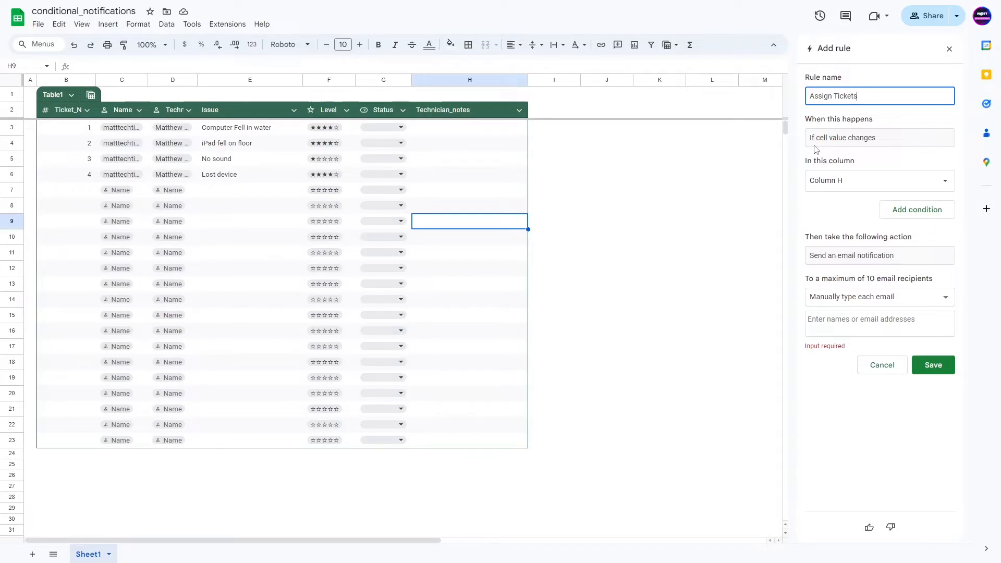
mouse_move(813, 188)
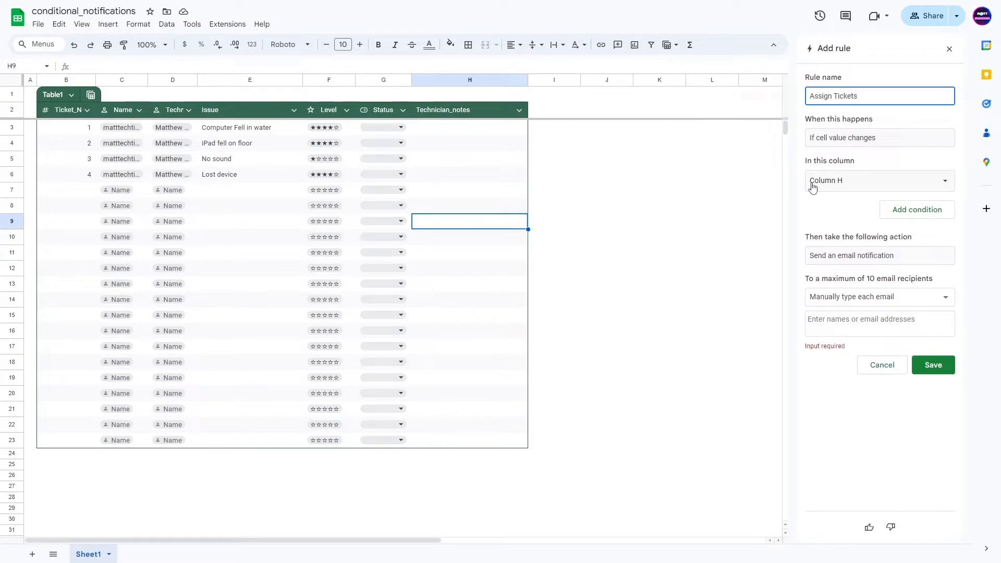
left_click(879, 181)
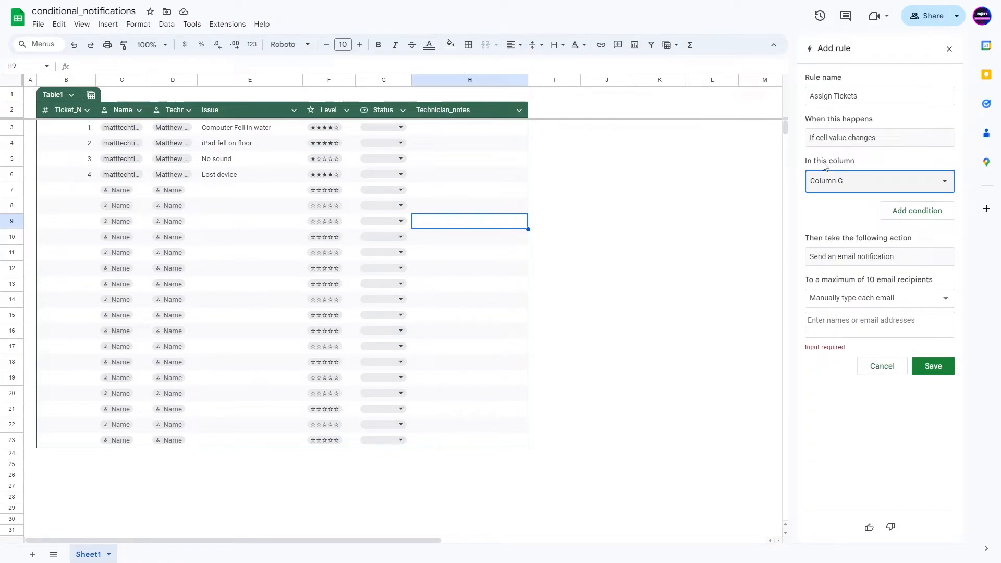
left_click(916, 211)
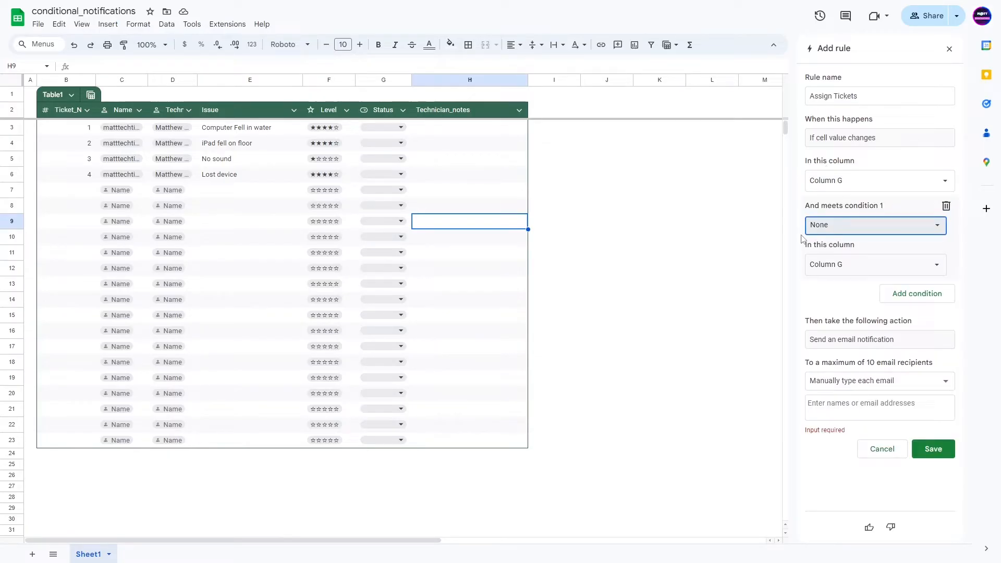
left_click(875, 225)
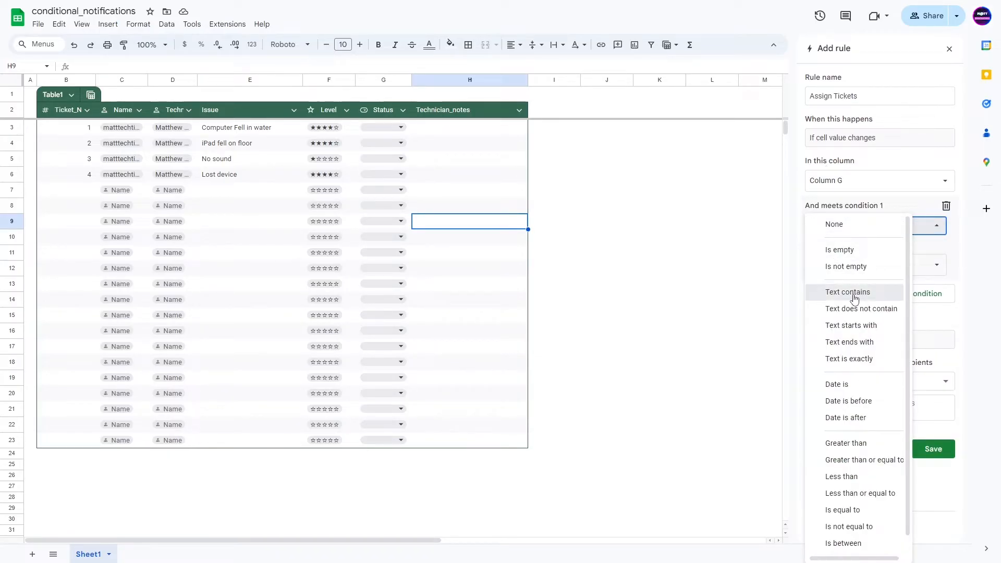
left_click(848, 292)
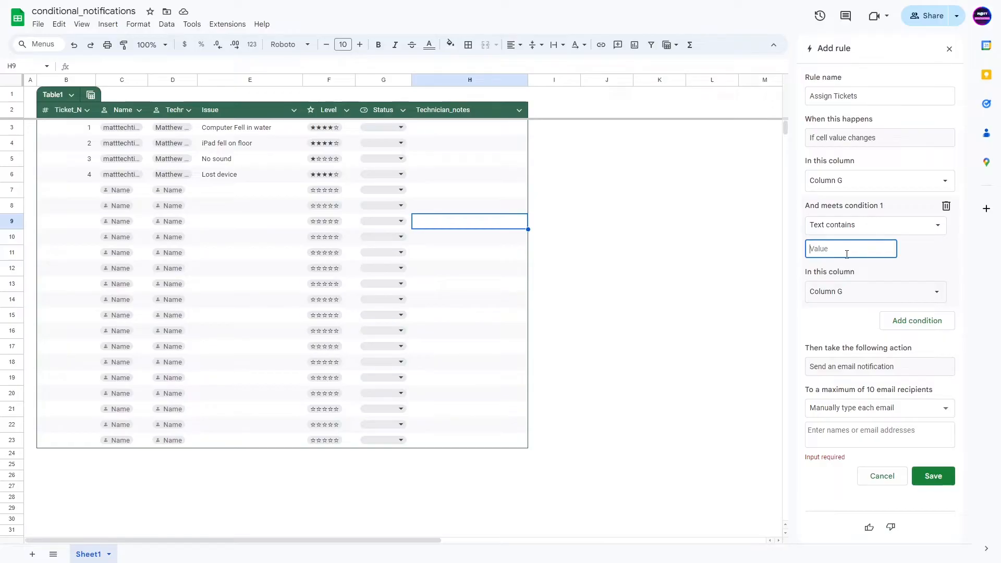
type("Assigned")
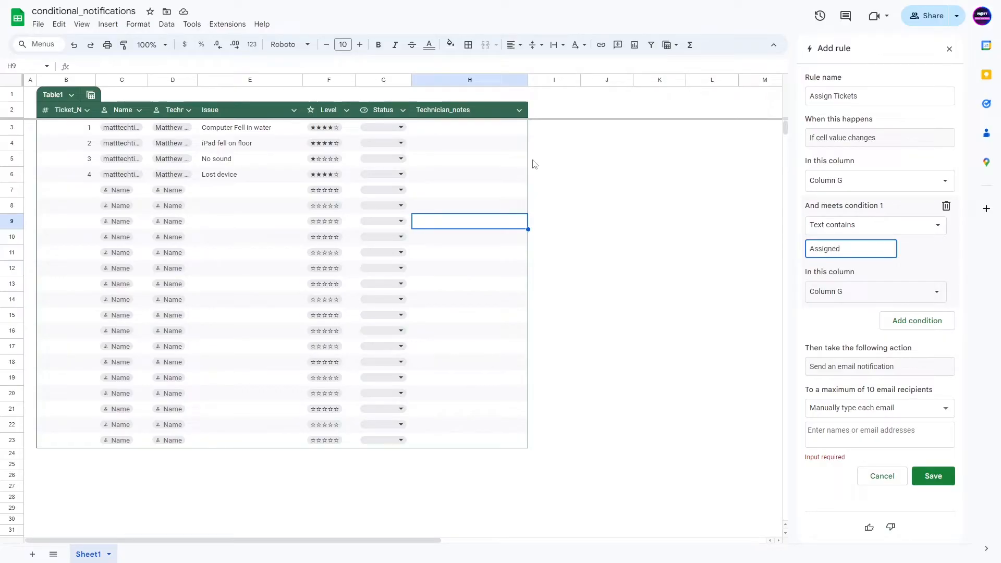
left_click(383, 127)
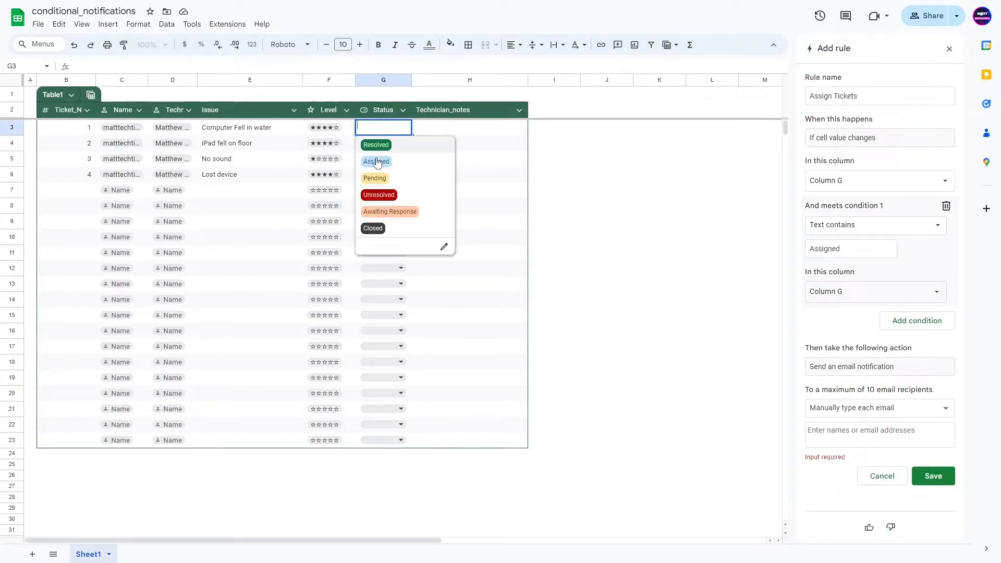
mouse_move(379, 171)
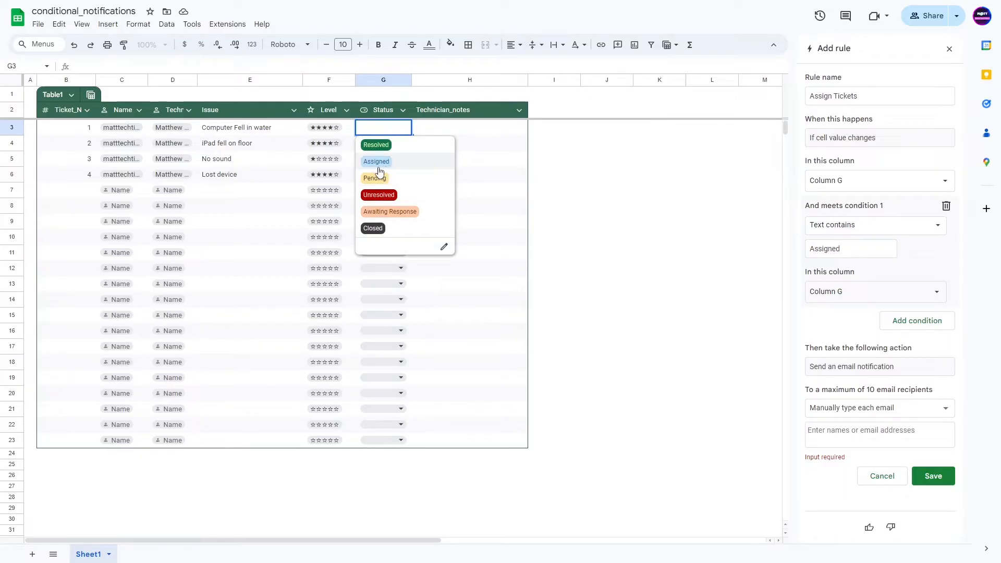
mouse_move(152, 185)
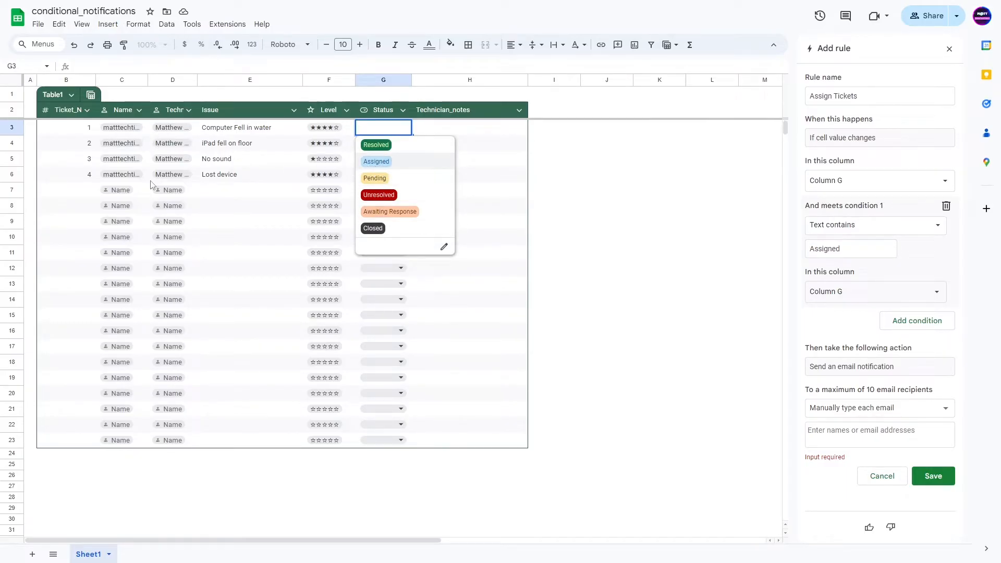
mouse_move(413, 159)
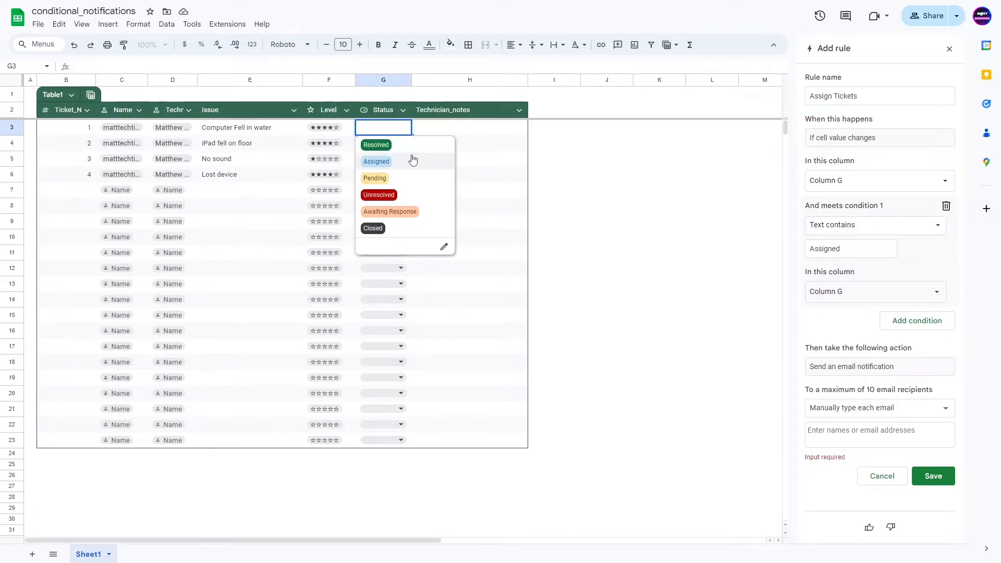
mouse_move(244, 156)
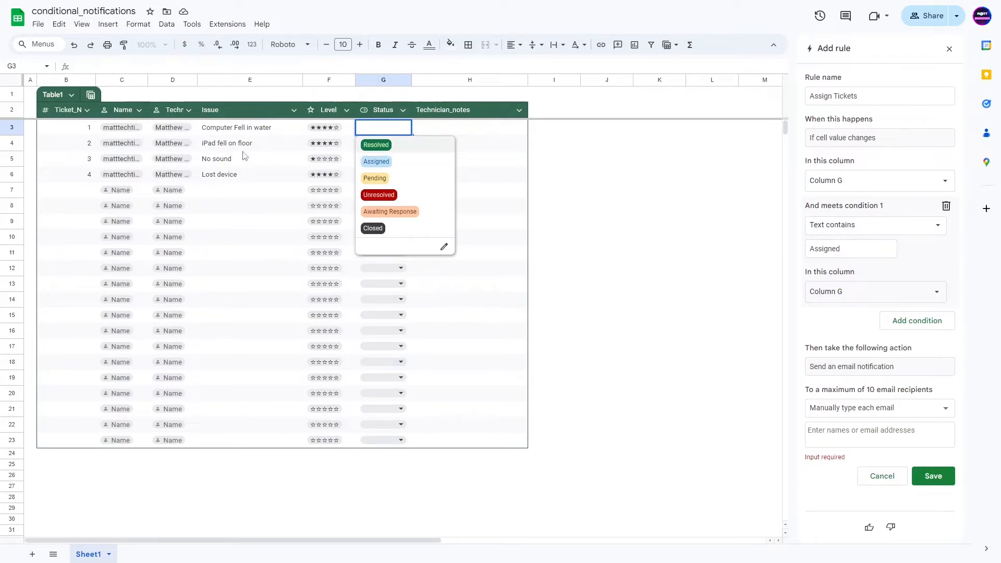
left_click(249, 189)
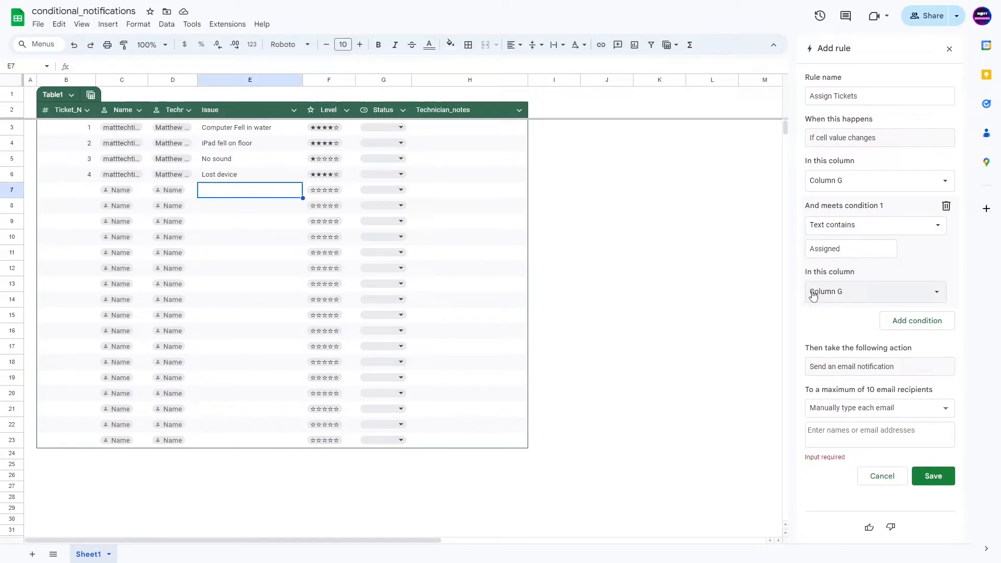
mouse_move(861, 358)
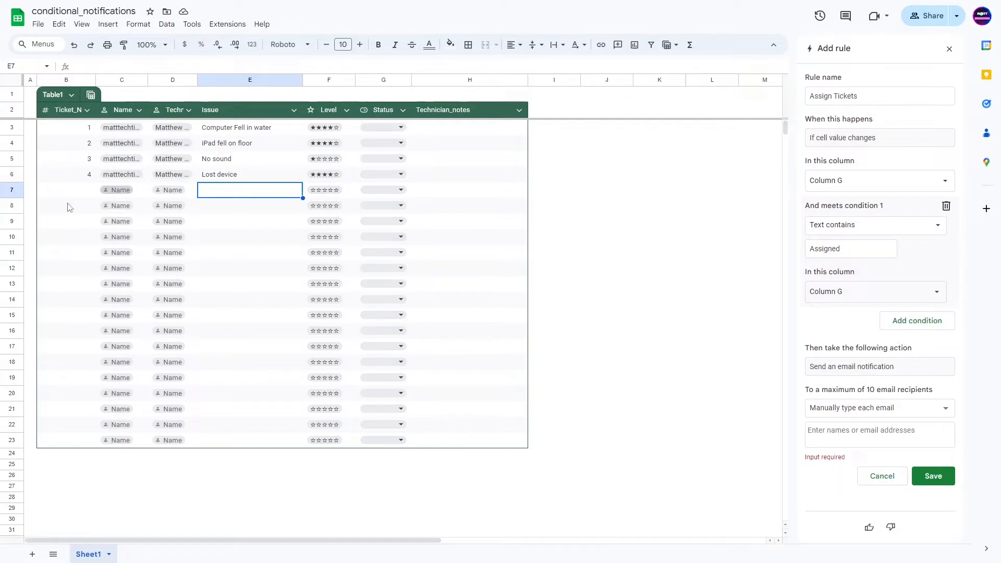
mouse_move(344, 174)
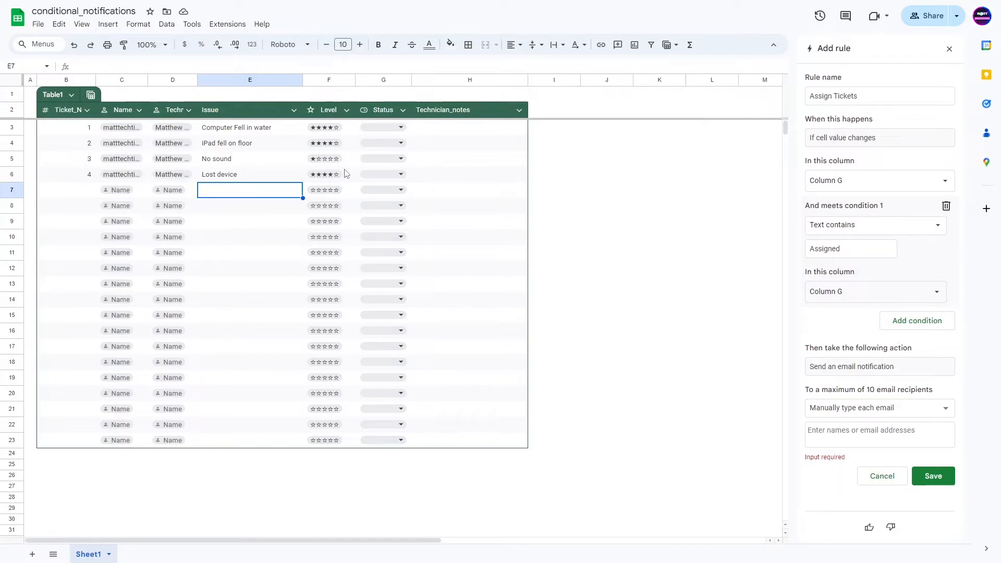
mouse_move(292, 225)
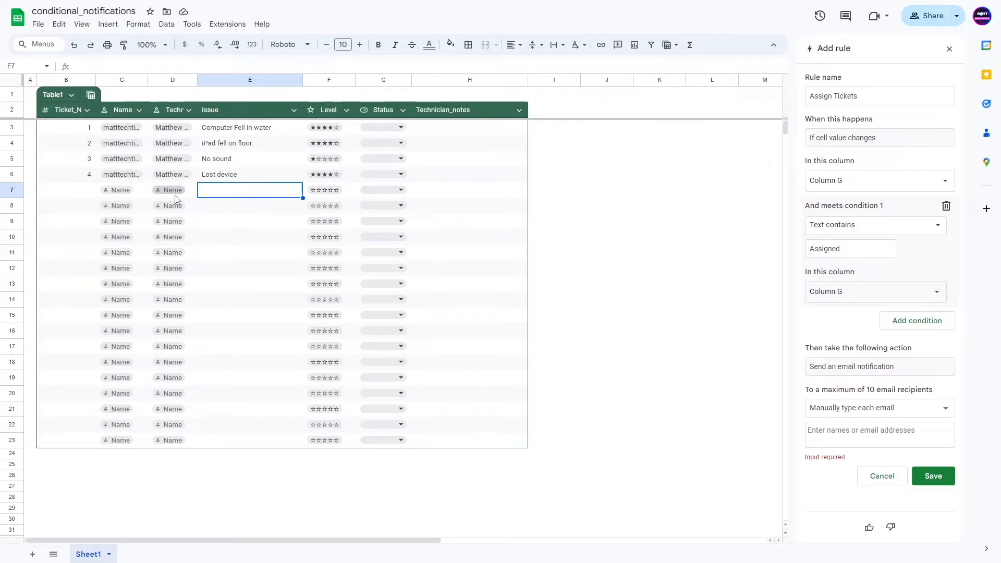
mouse_move(681, 240)
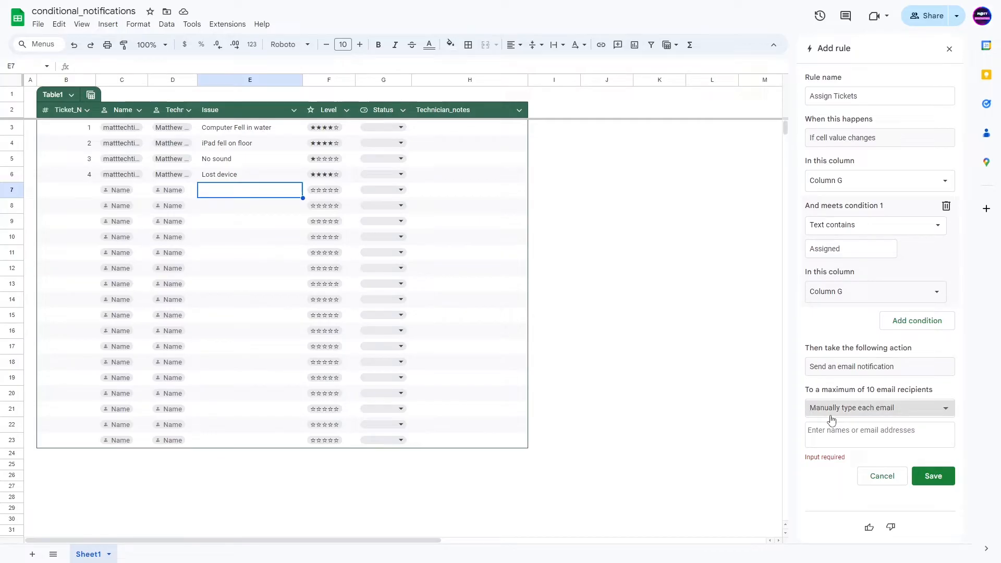
mouse_move(812, 424)
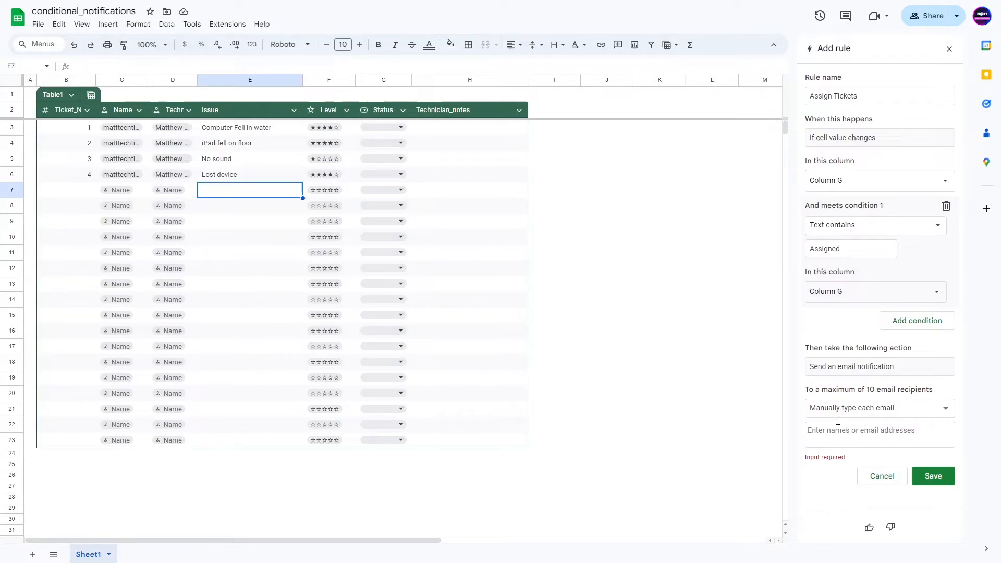
- Send Assign Tickets notifications to the emails in column D and save the rule
left_click(879, 408)
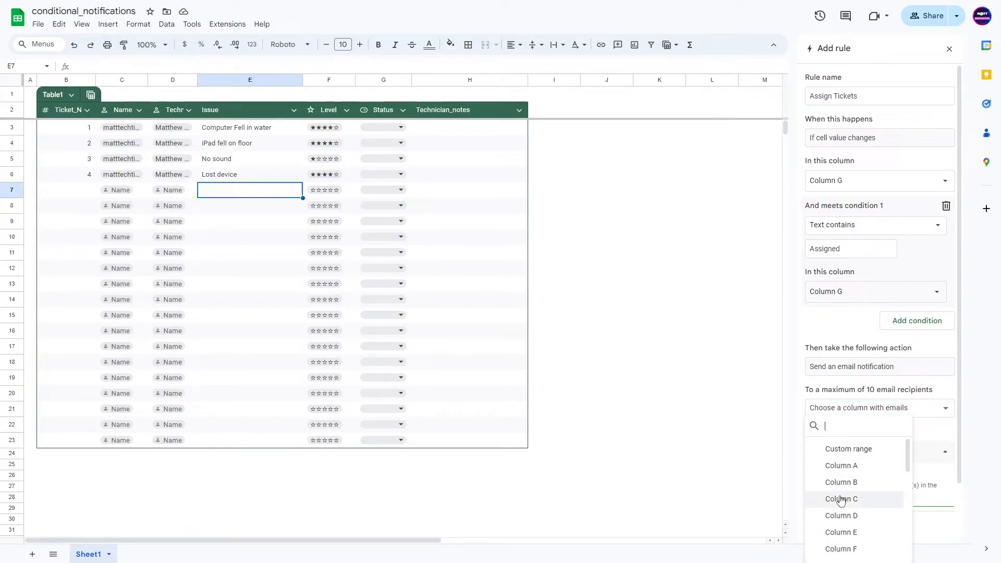
left_click(842, 515)
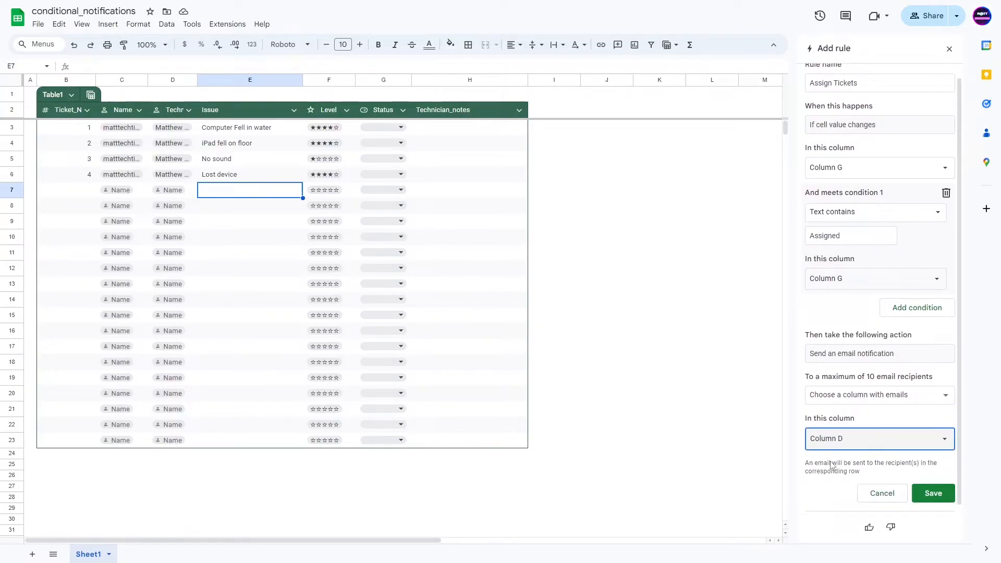
left_click(932, 493)
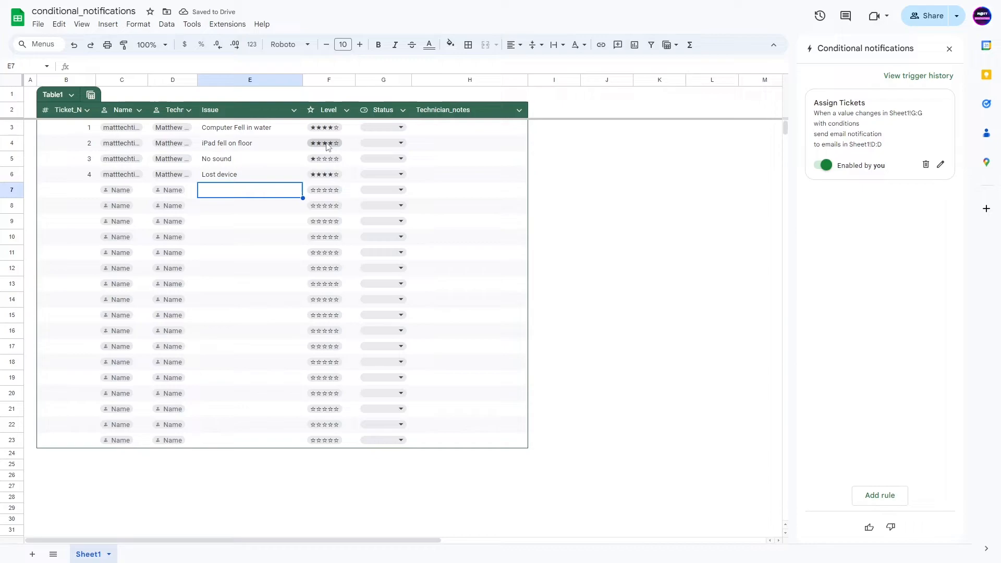
- Set ticket 1's status in G3 to Assigned
left_click(383, 126)
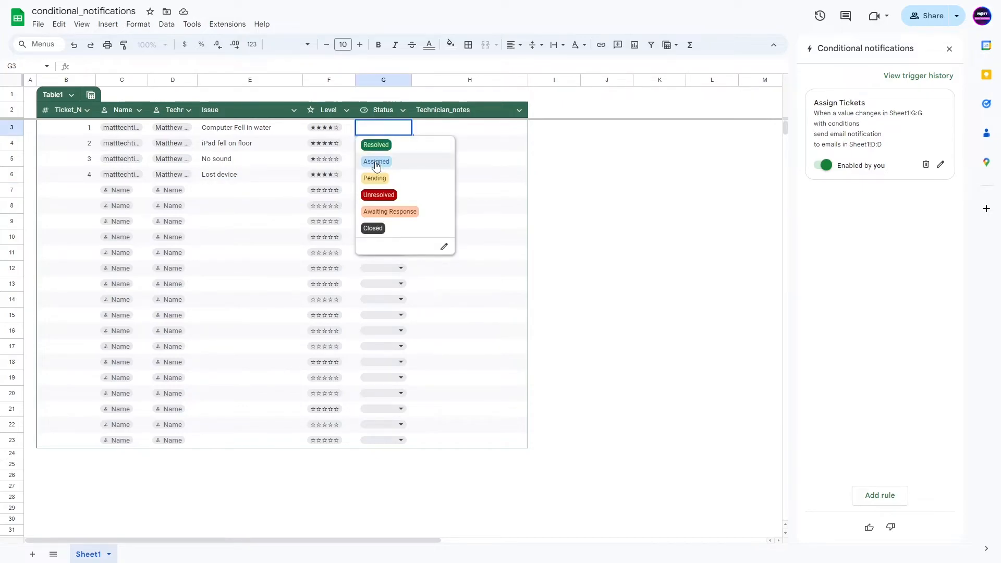
left_click(376, 161)
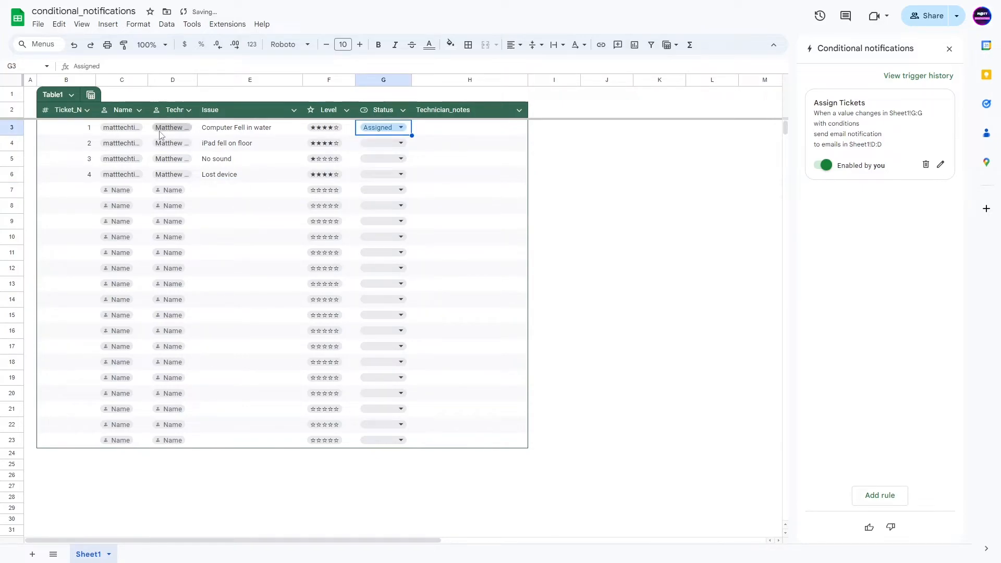
left_click(470, 127)
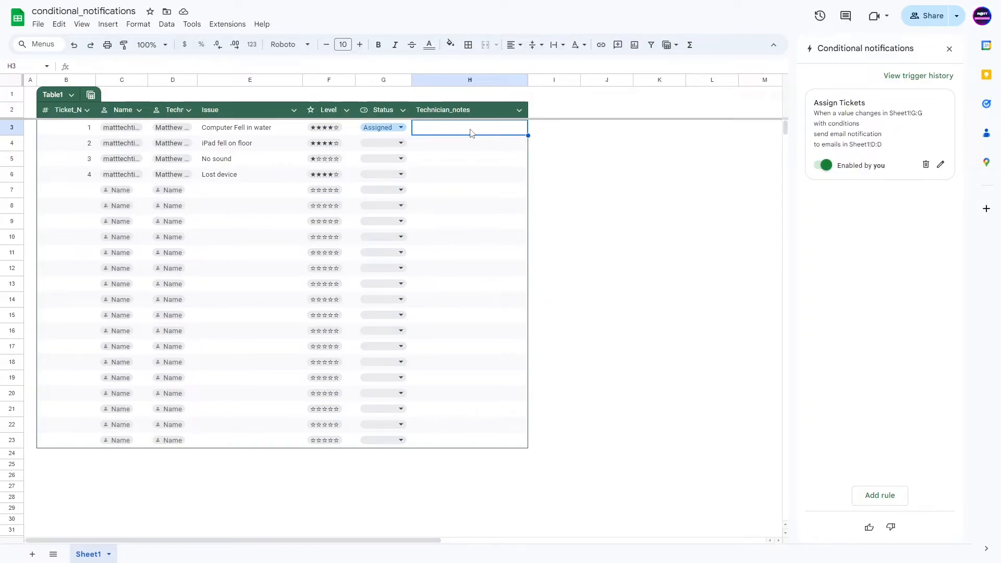
mouse_move(443, 135)
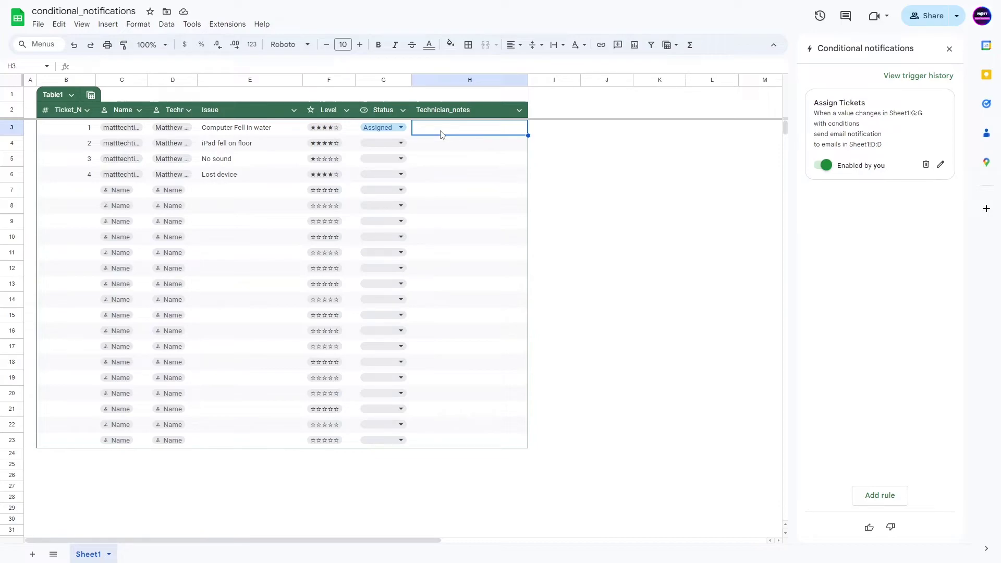
mouse_move(205, 137)
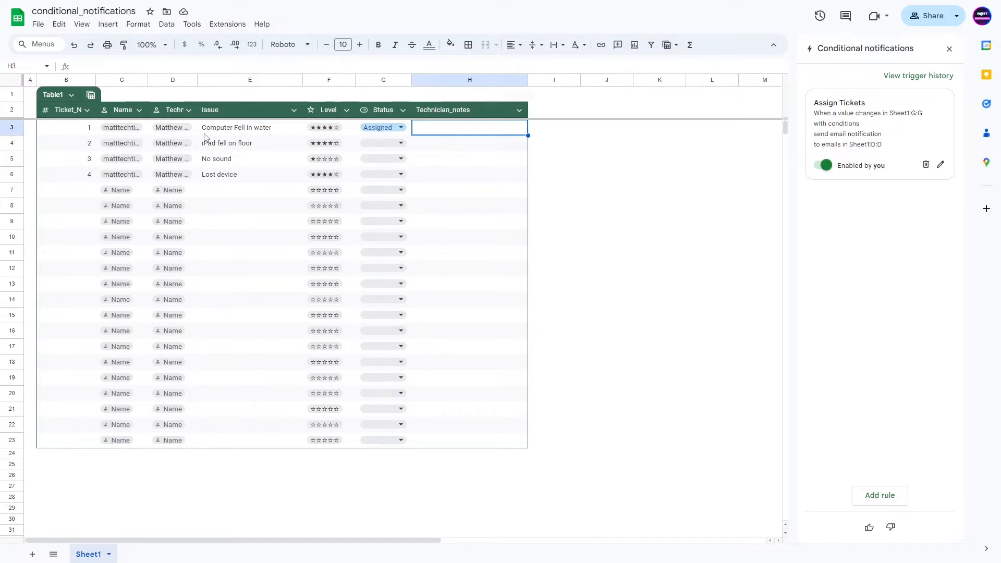
mouse_move(850, 143)
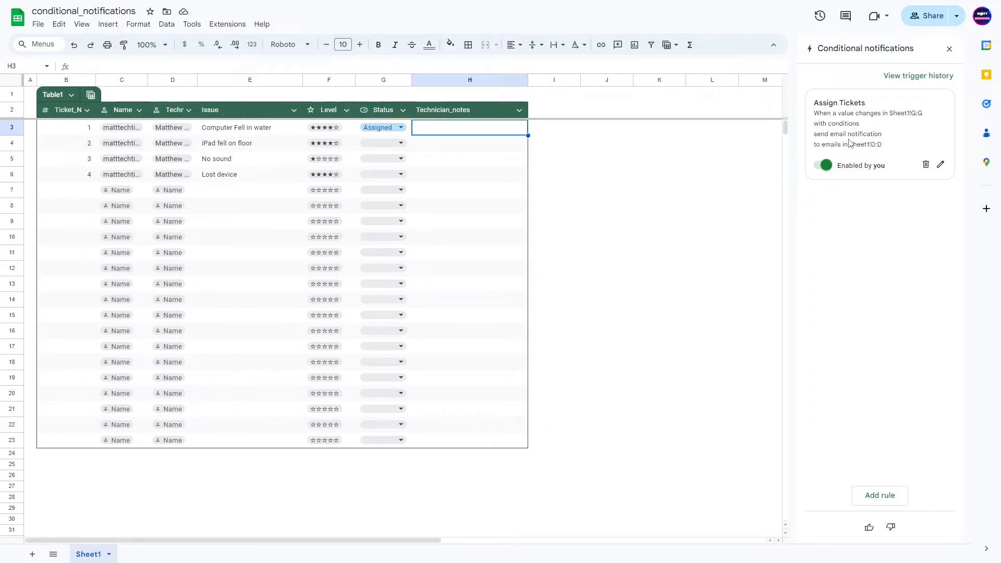
- Review the latest run in the trigger history, then return to the rules list
left_click(918, 75)
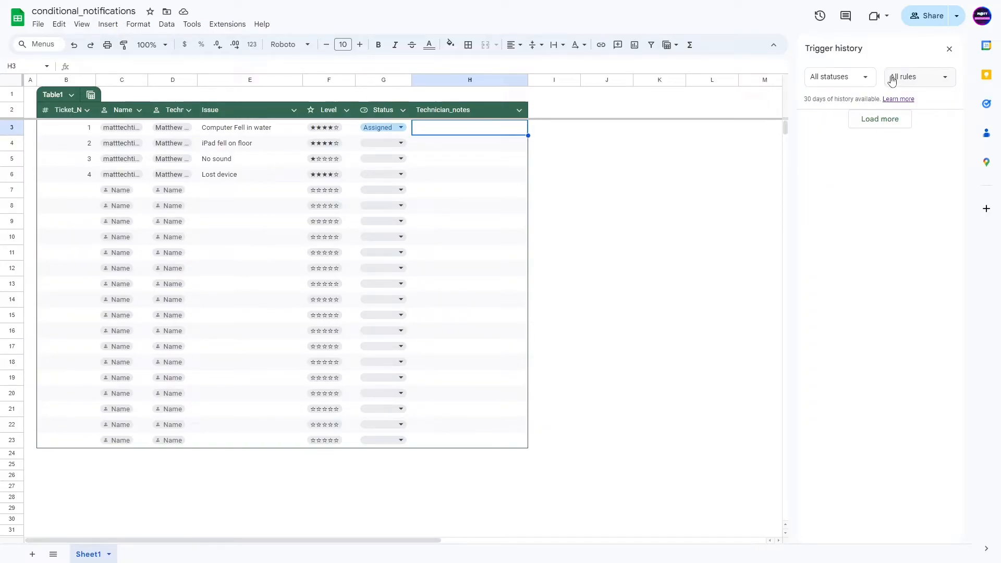
left_click(879, 119)
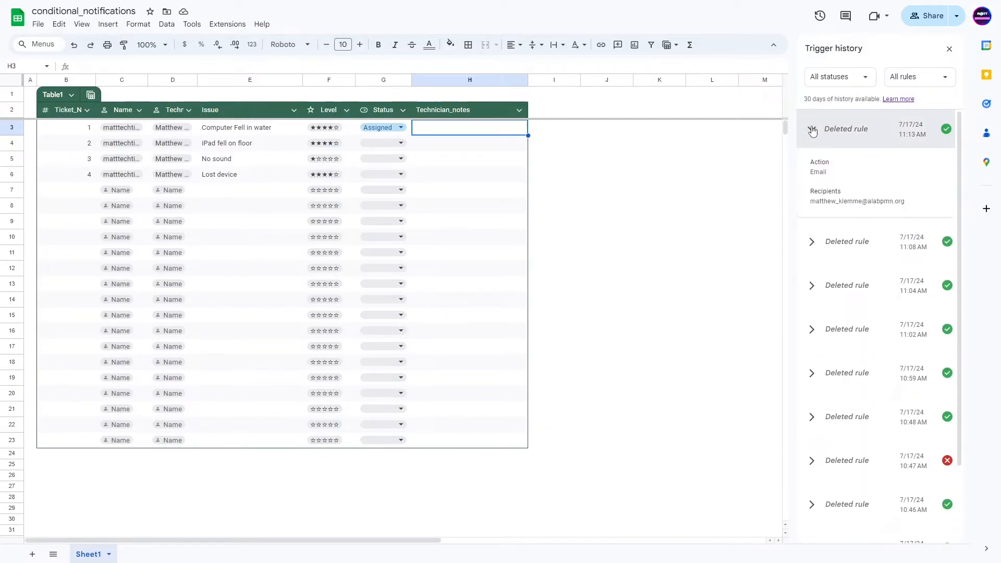
left_click(813, 129)
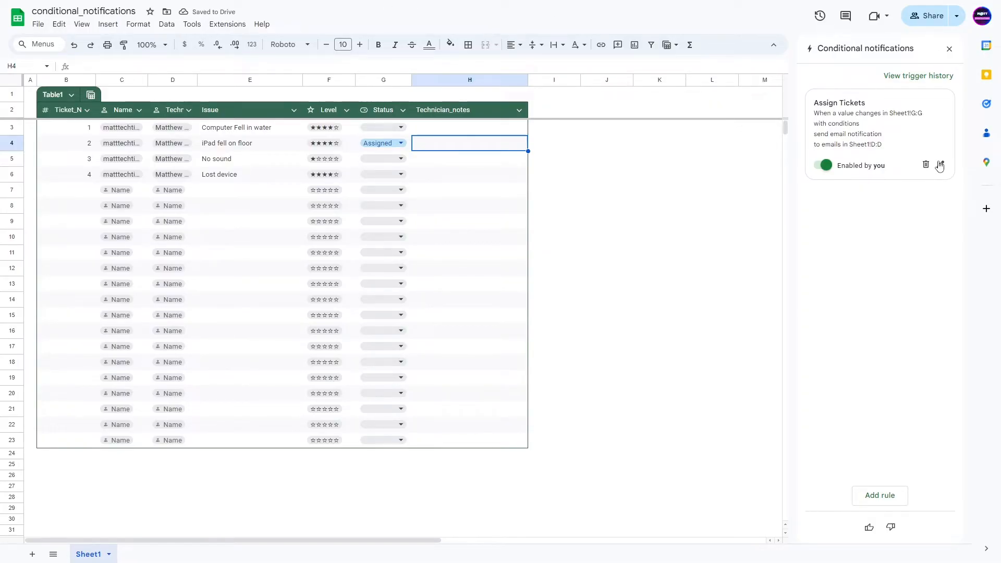
- Correct the Assign Tickets condition text to 'Assigned' and save the rule
left_click(939, 165)
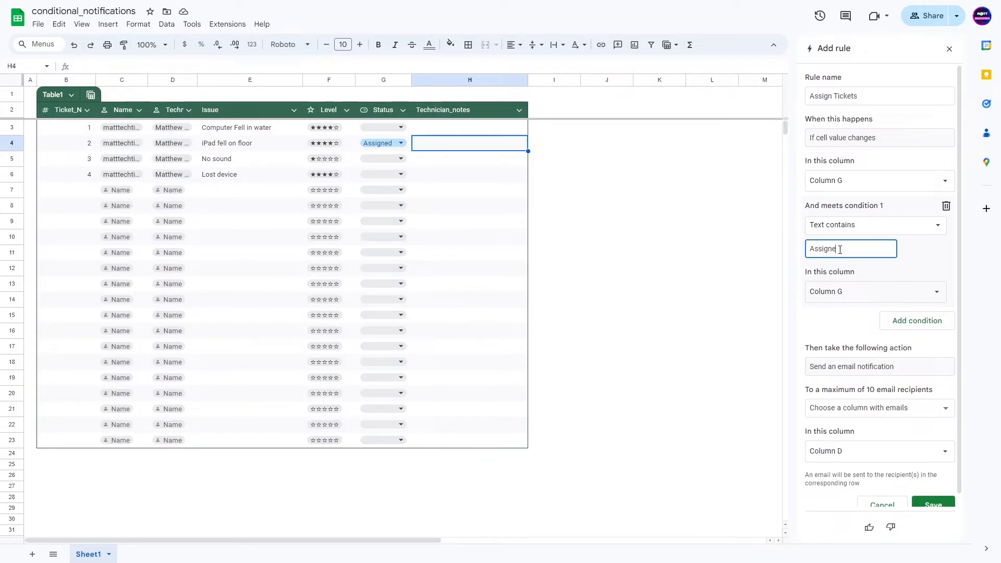
key("Backspace")
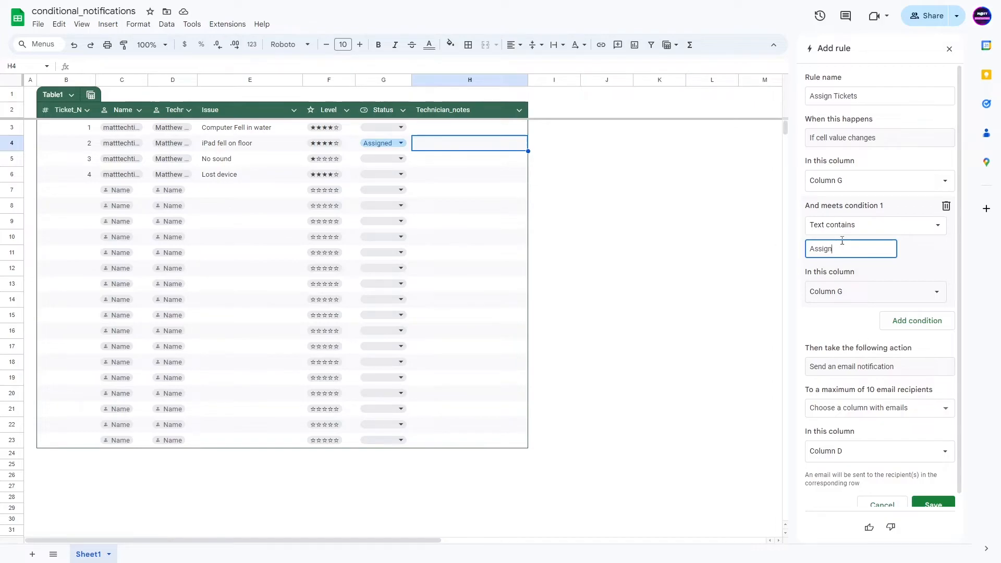
type("ed")
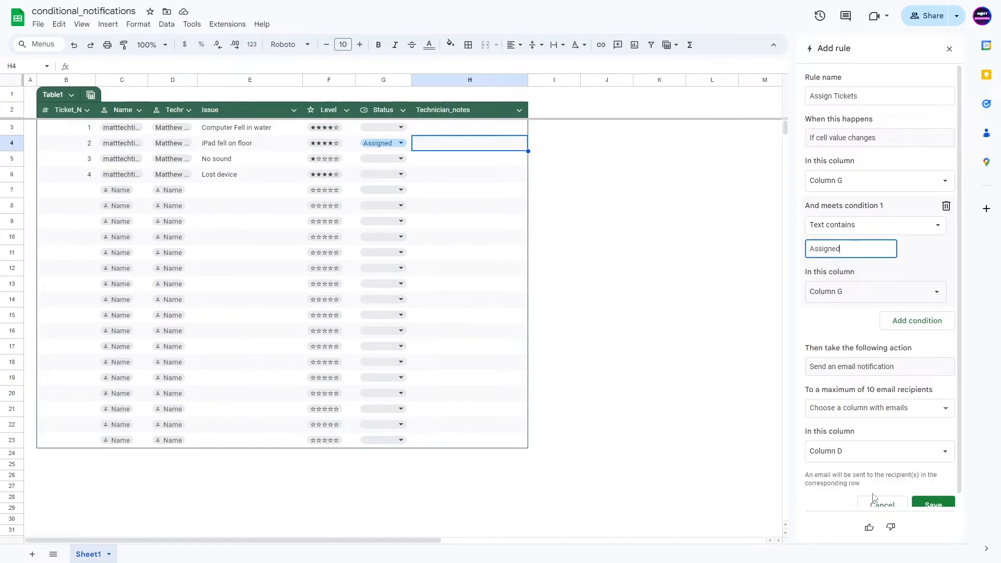
left_click(933, 505)
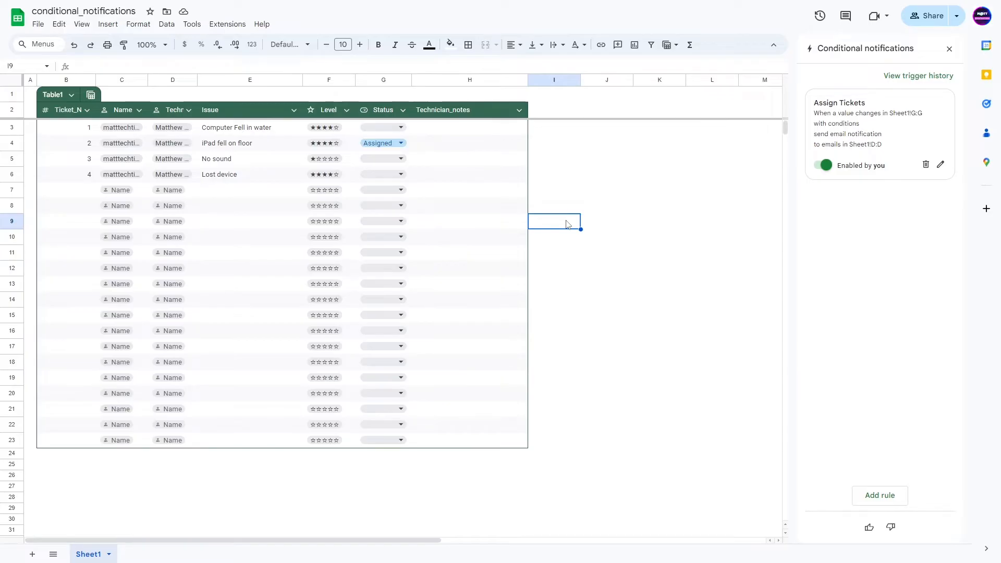
mouse_move(521, 200)
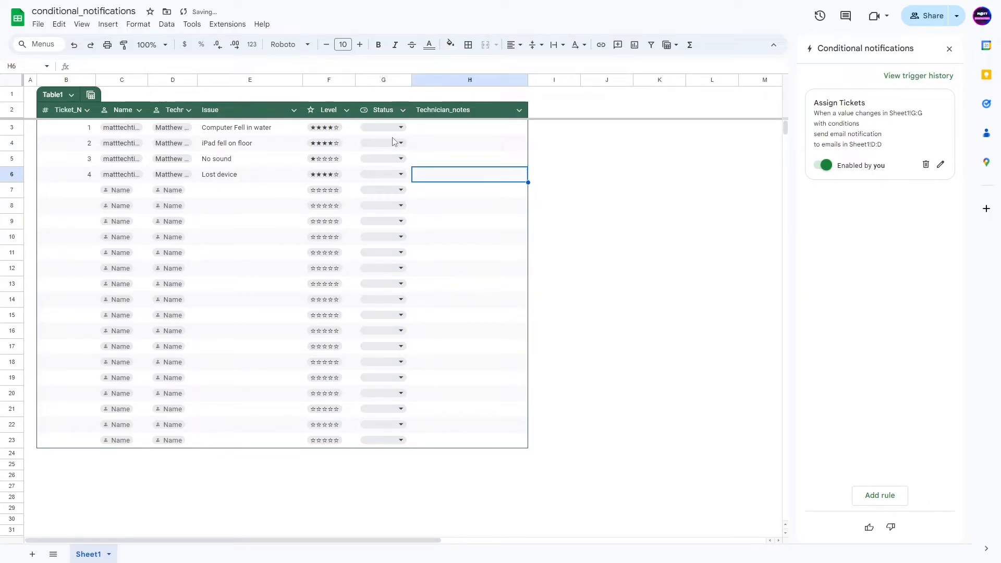
- Set the No sound ticket to Assigned and check its Assign Tickets run in trigger history
left_click(378, 142)
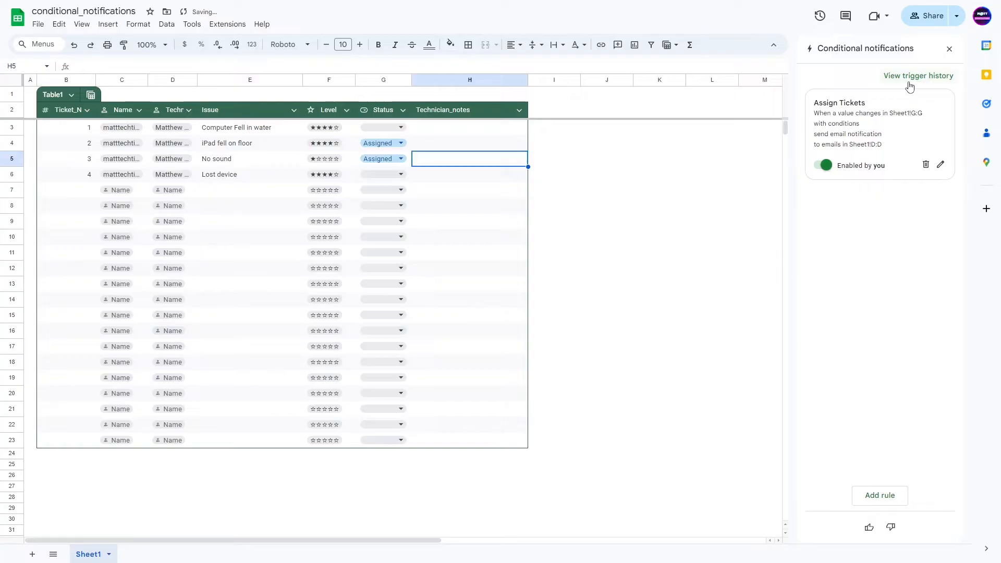
left_click(918, 75)
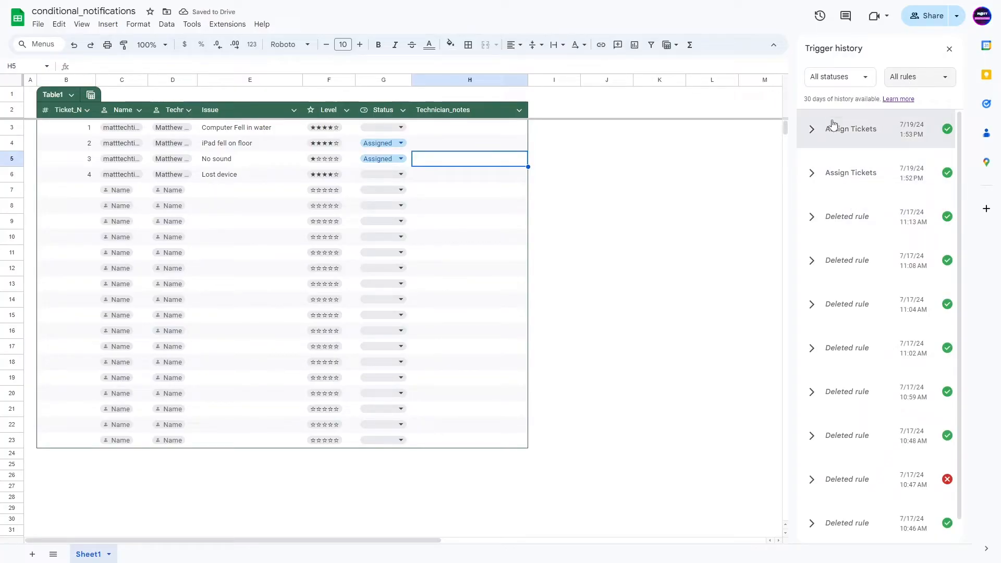
mouse_move(846, 178)
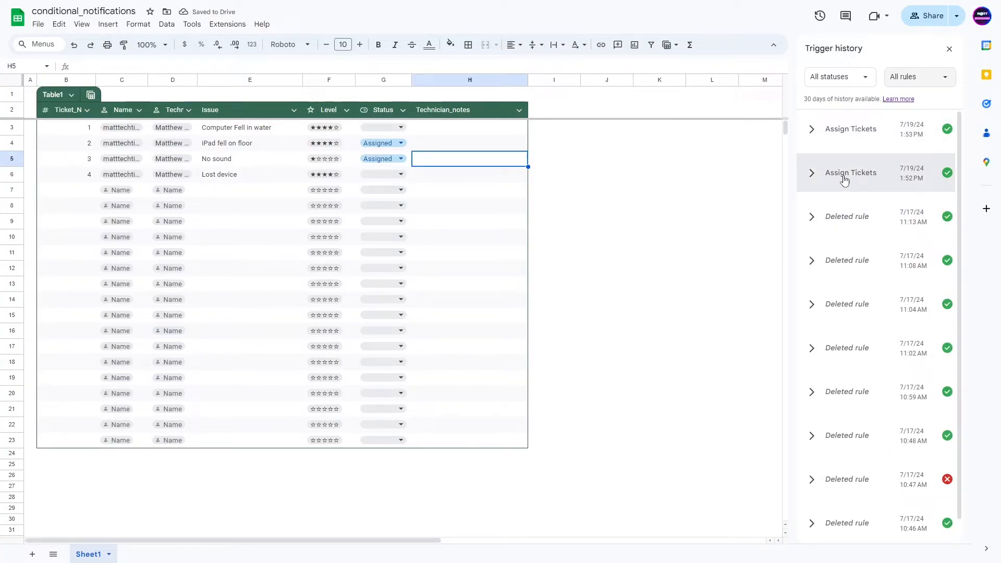
left_click(811, 129)
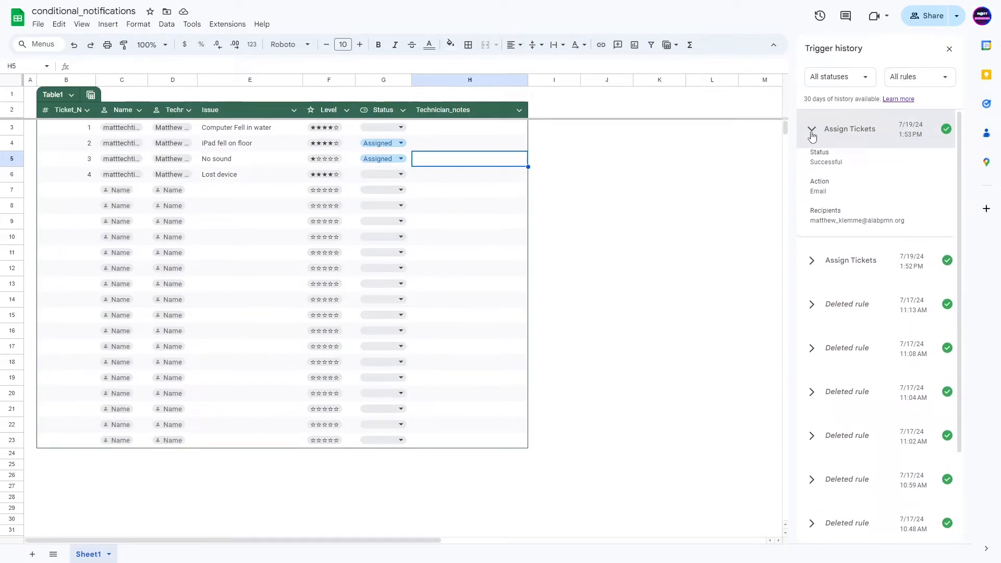
left_click(811, 134)
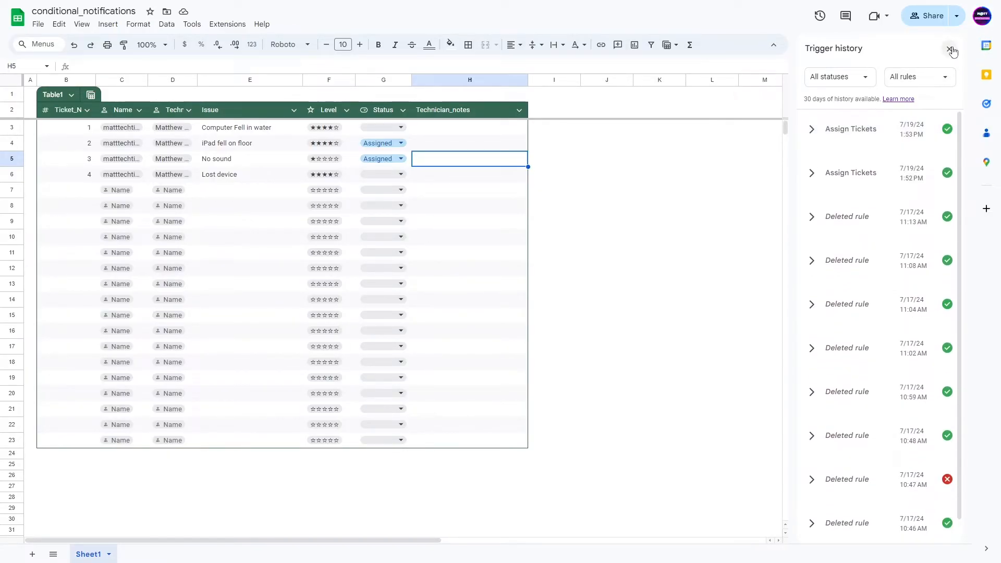
left_click(950, 51)
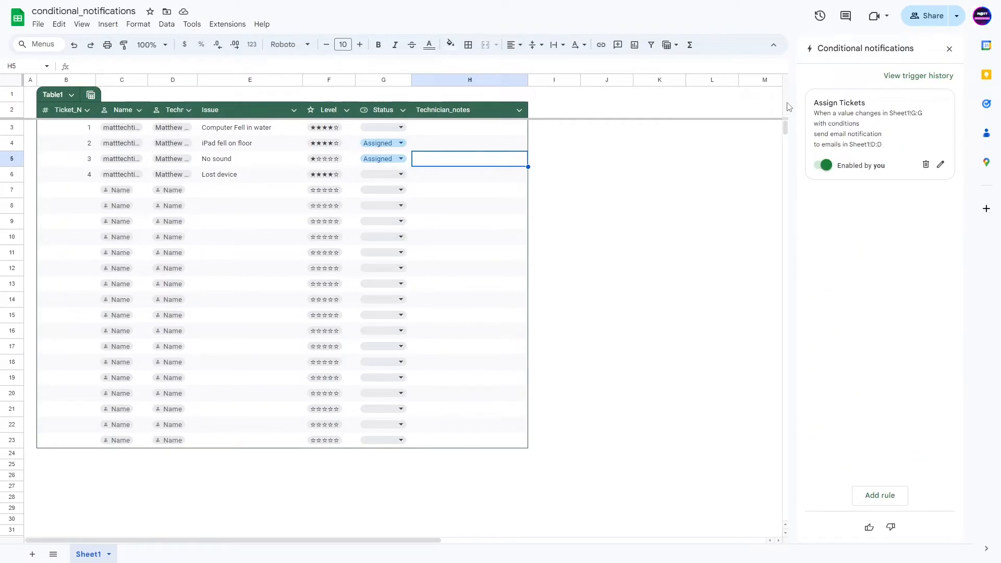
left_click(918, 75)
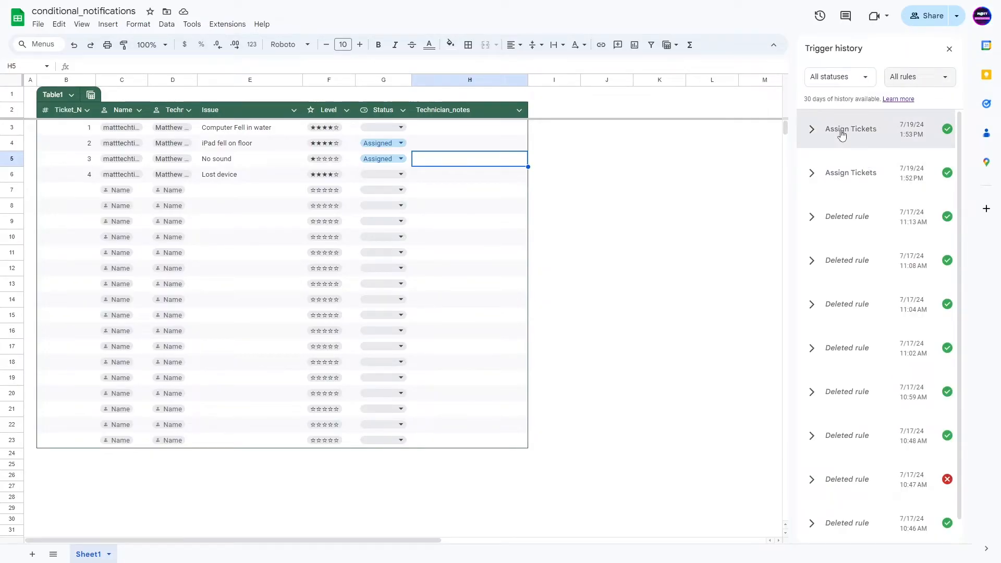
left_click(851, 128)
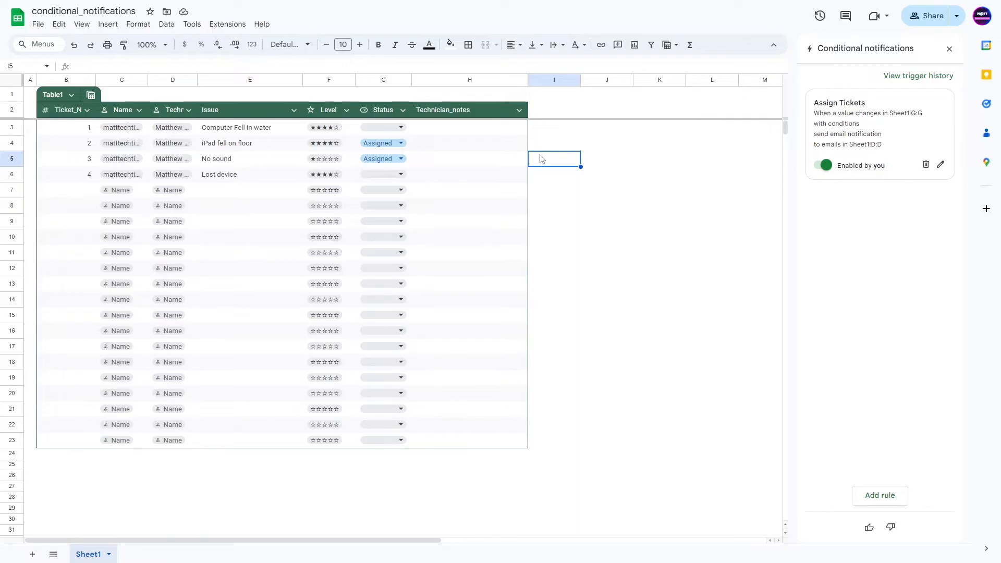
left_click(919, 75)
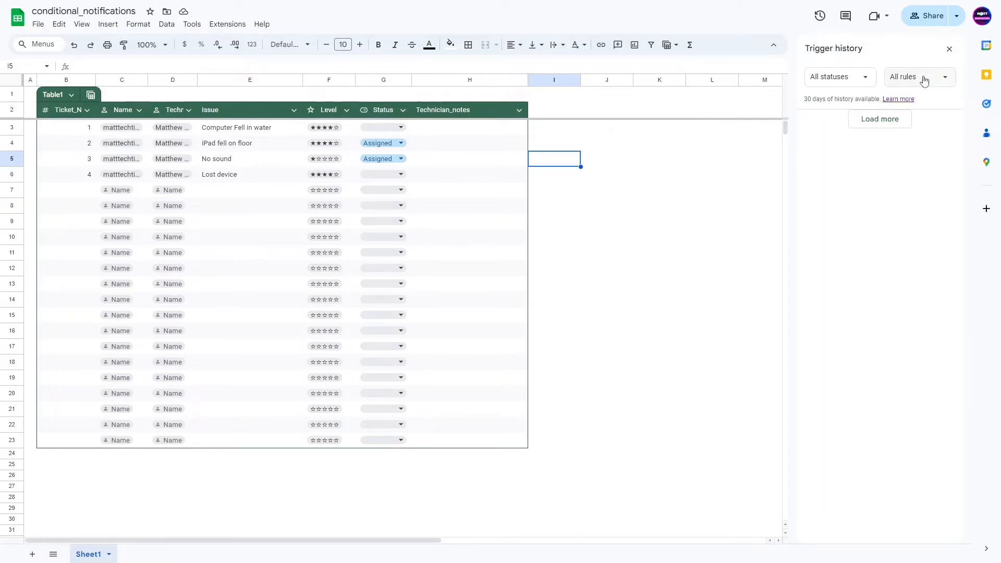
left_click(879, 119)
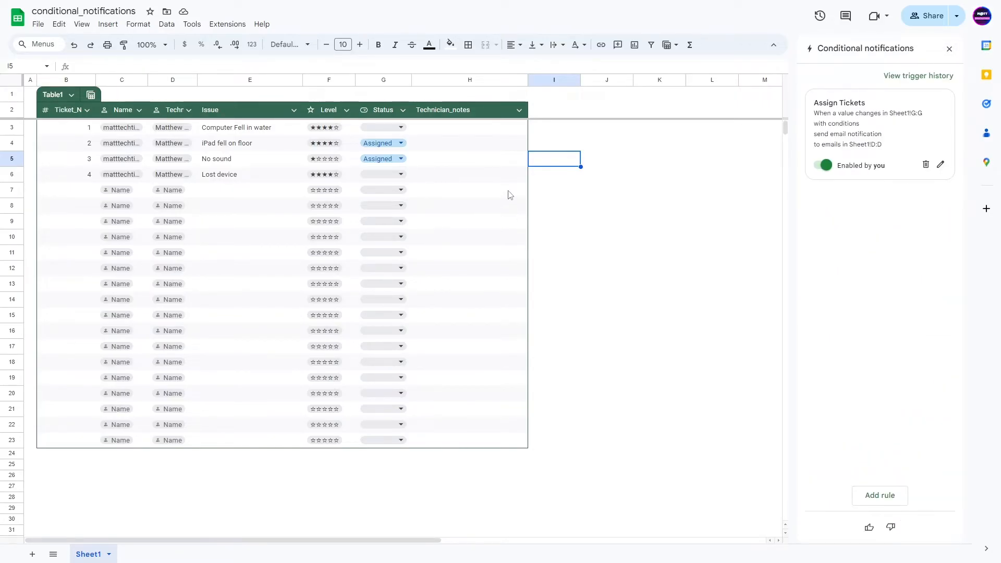
left_click(470, 158)
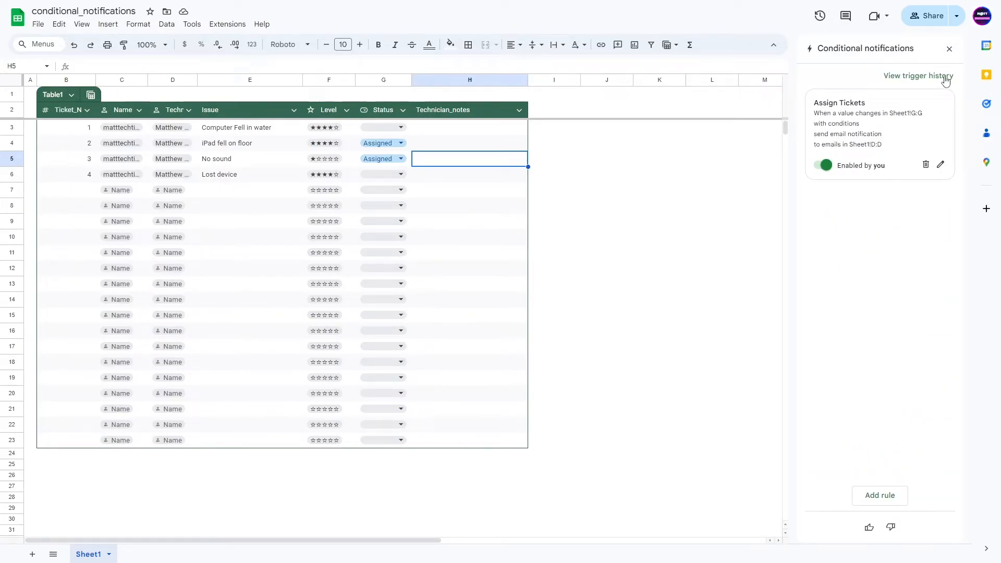
mouse_move(511, 165)
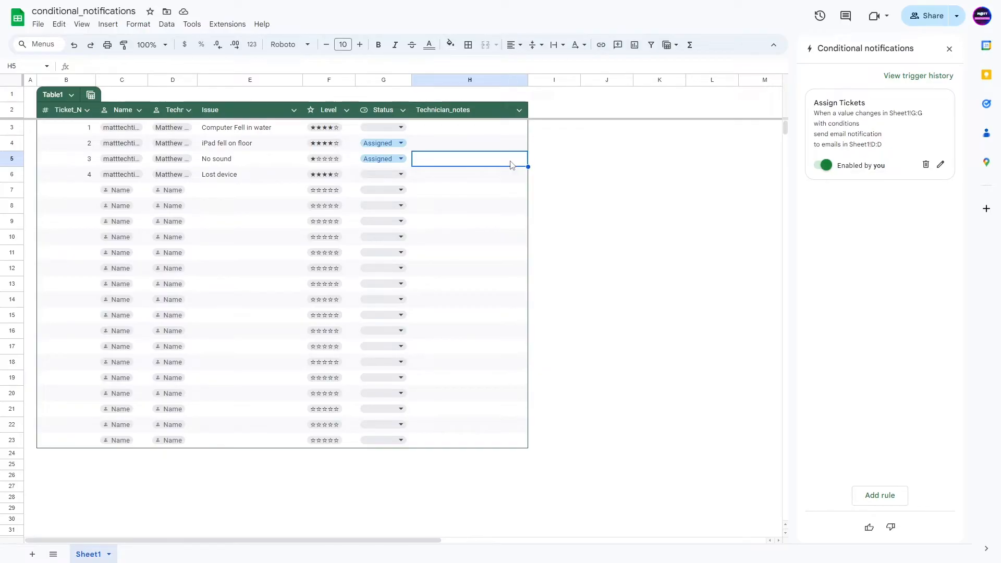
left_click(250, 190)
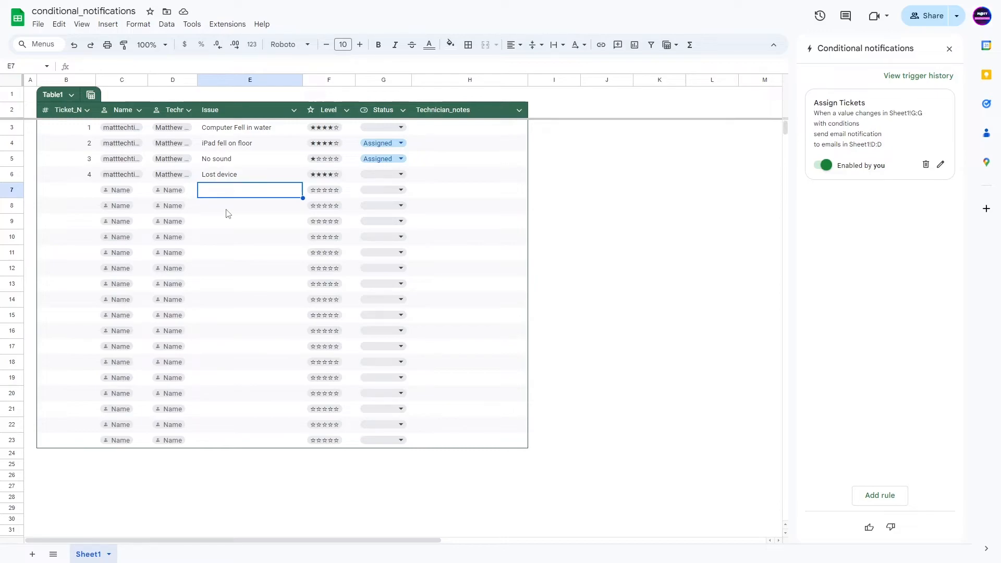
left_click(173, 190)
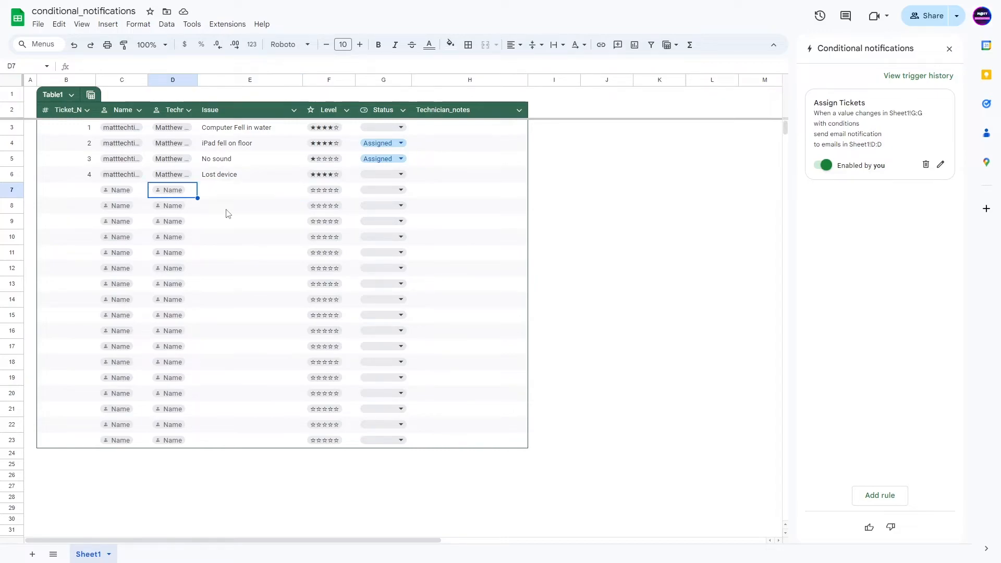
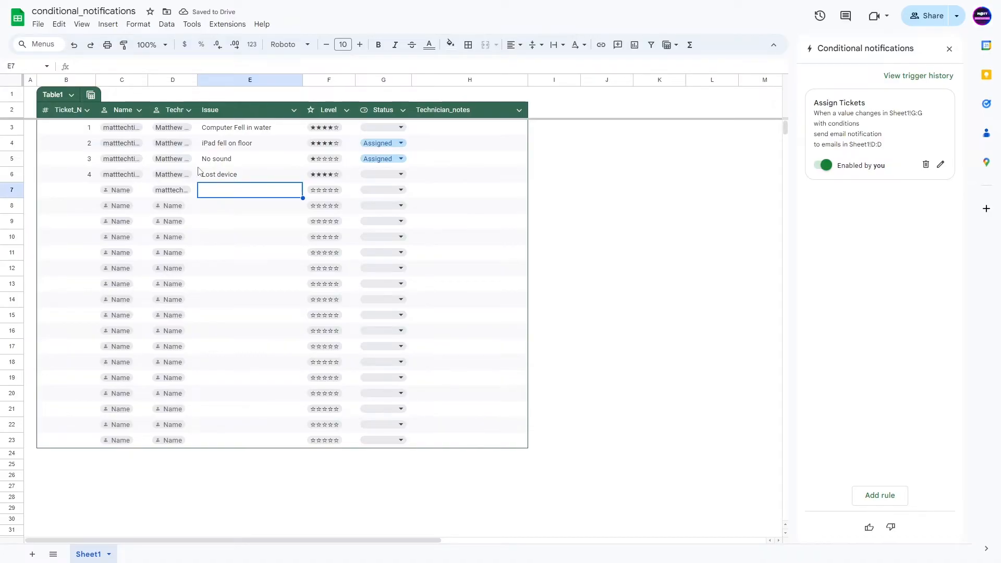
left_click(401, 190)
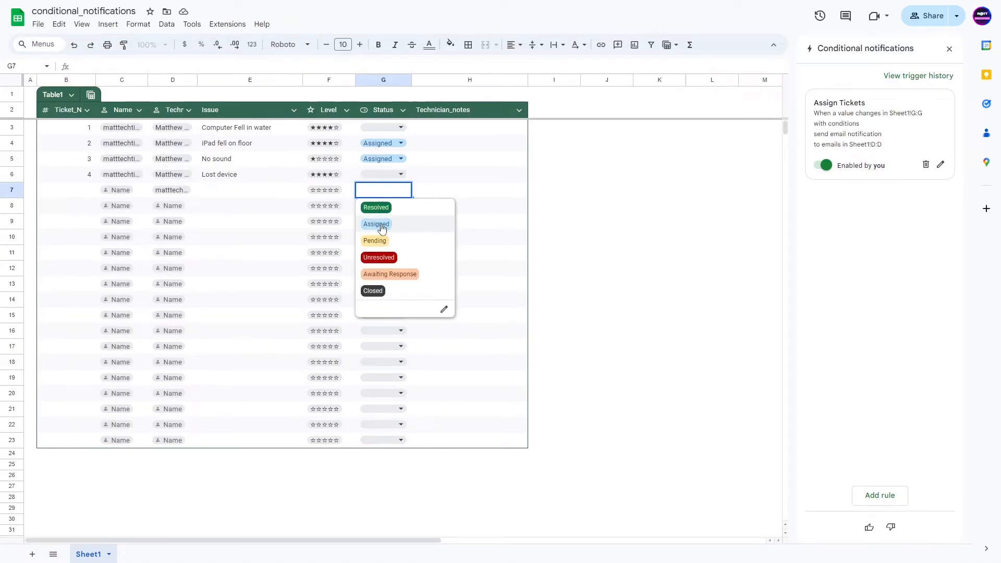
left_click(375, 224)
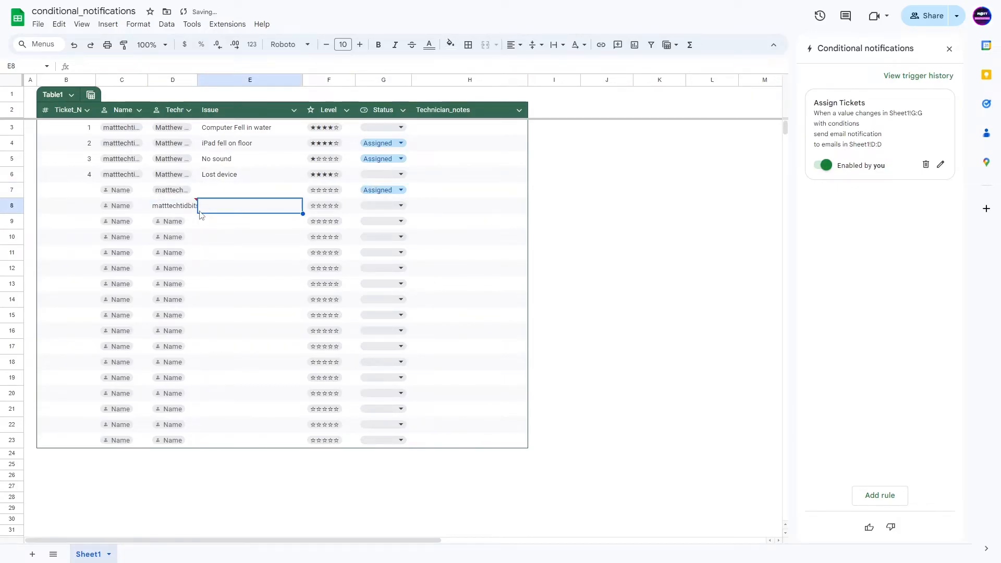
- Set row 8's status to Assigned and inspect its technician cell's invalid warning
left_click(402, 205)
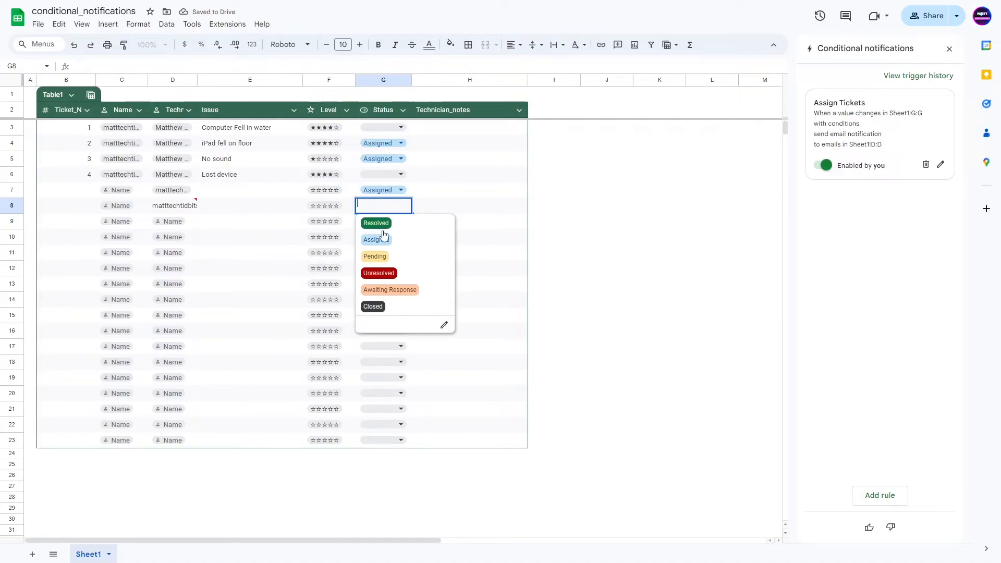
left_click(376, 239)
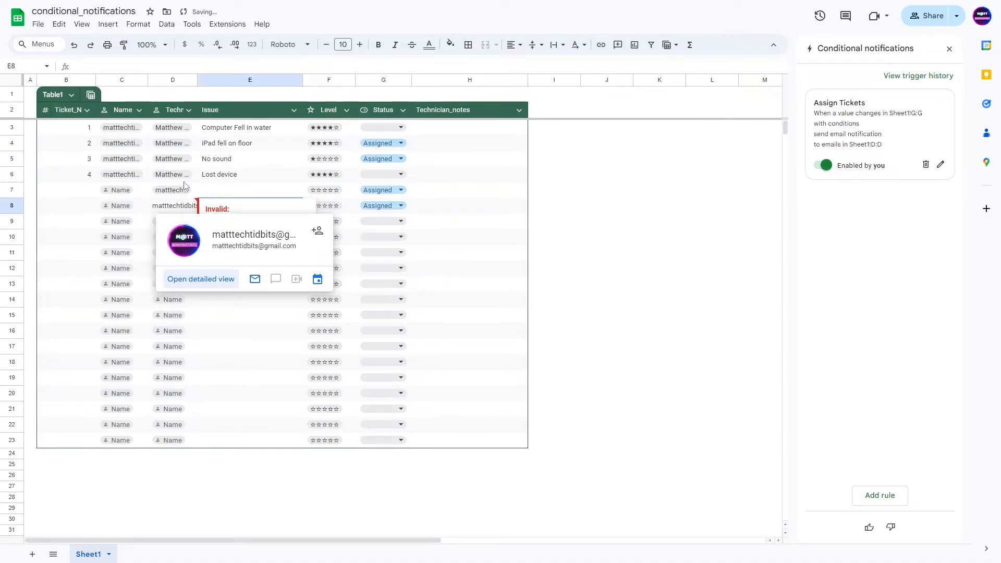
left_click(249, 205)
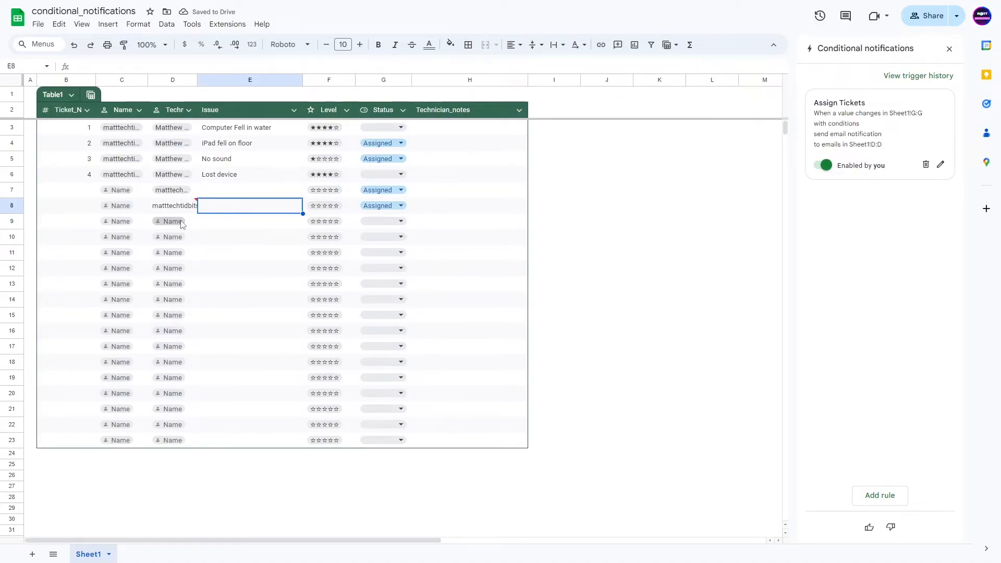
mouse_move(237, 227)
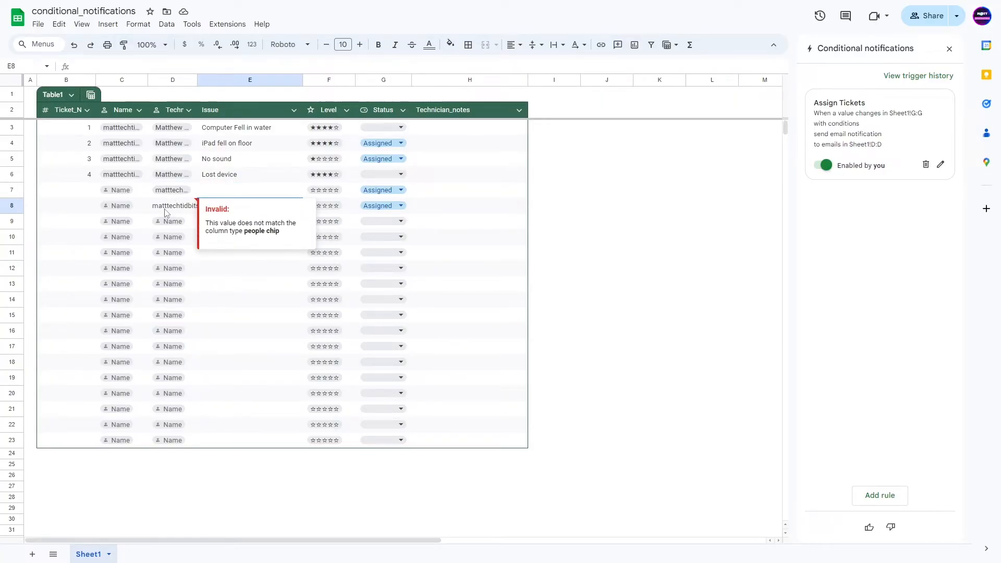
left_click(172, 205)
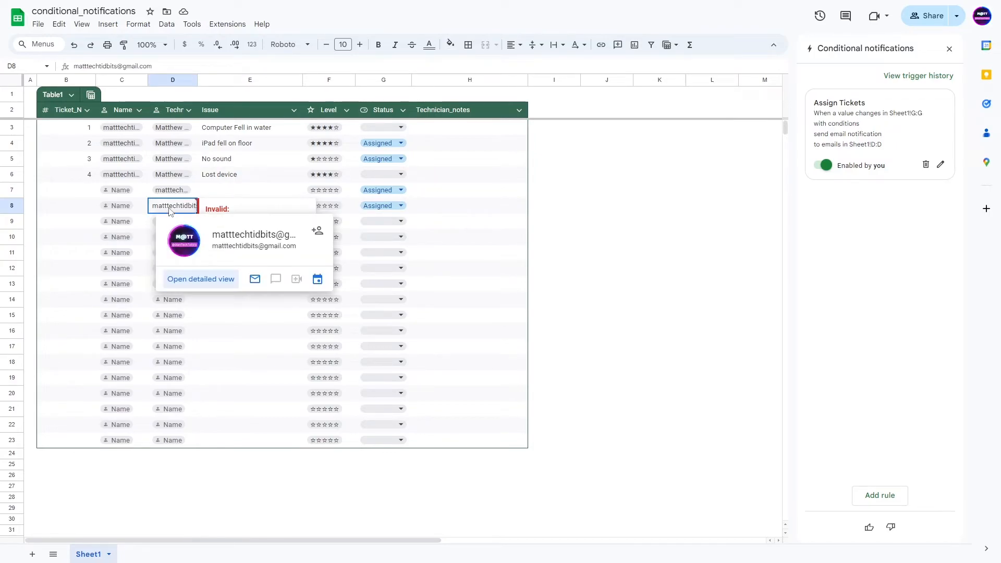
left_click(249, 190)
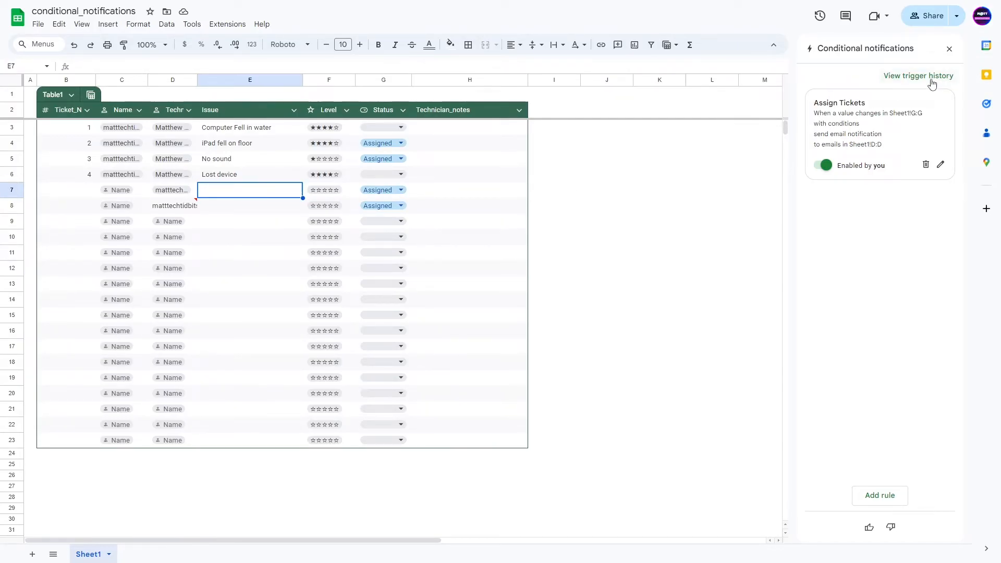
left_click(919, 75)
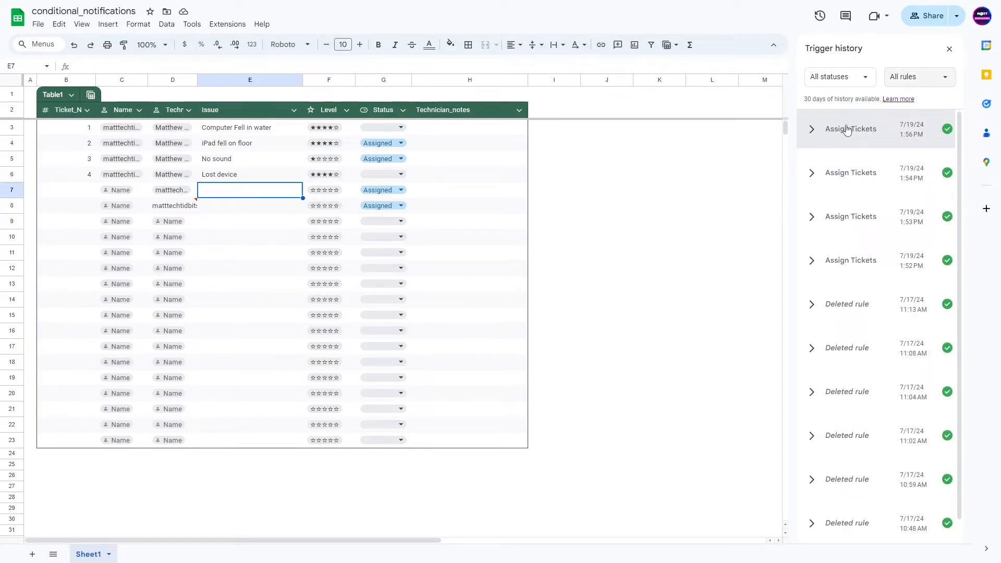
left_click(811, 128)
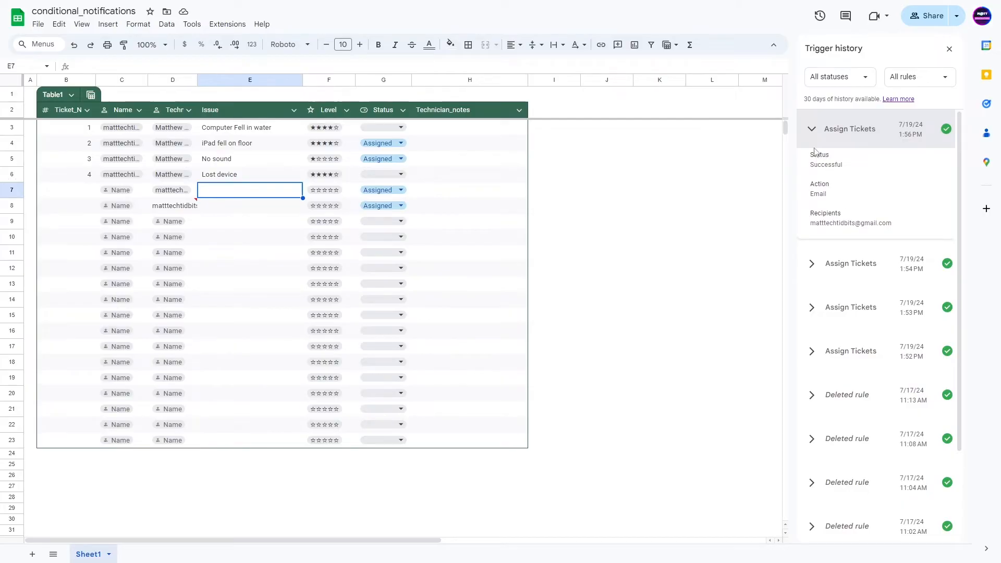
left_click(812, 129)
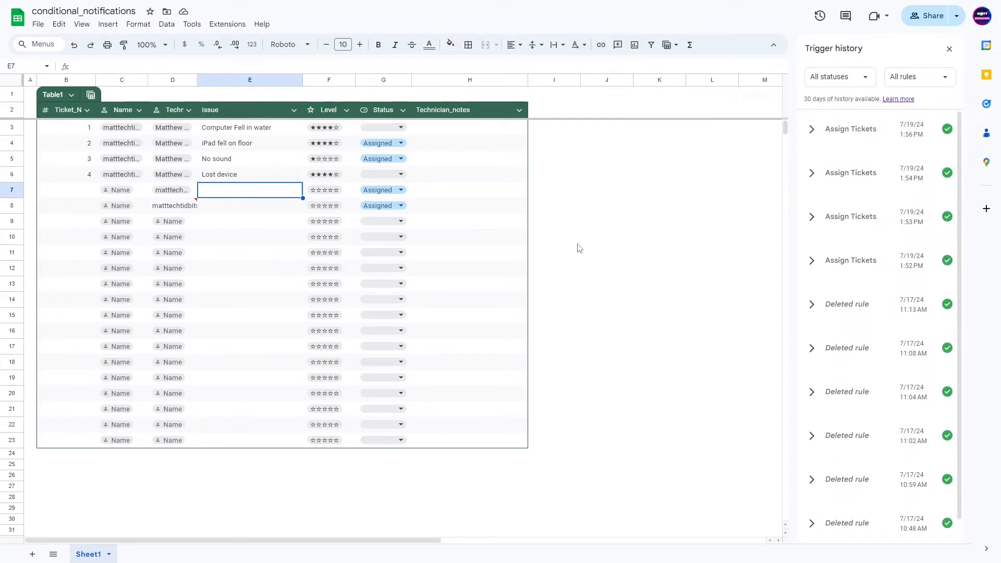
mouse_move(574, 244)
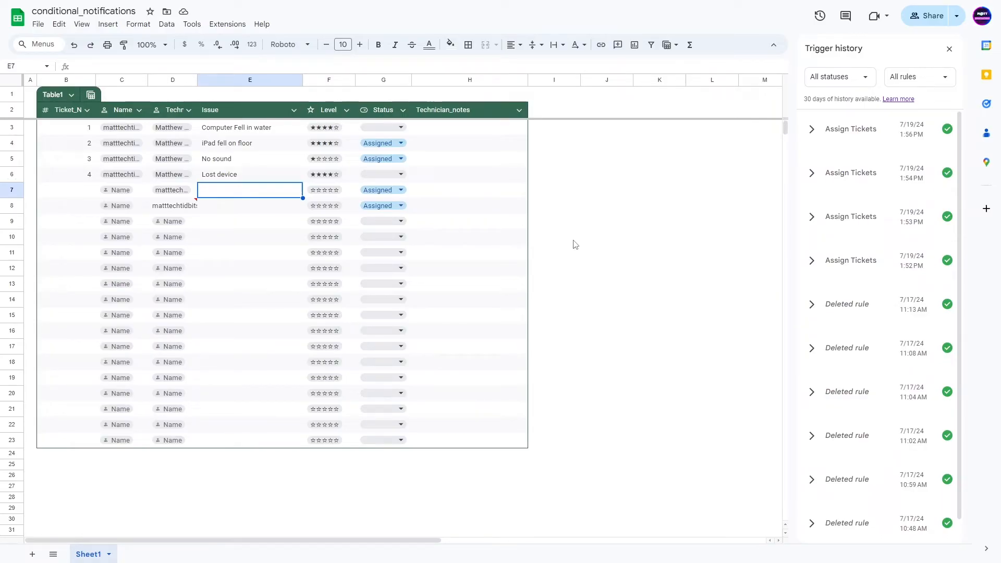
mouse_move(290, 253)
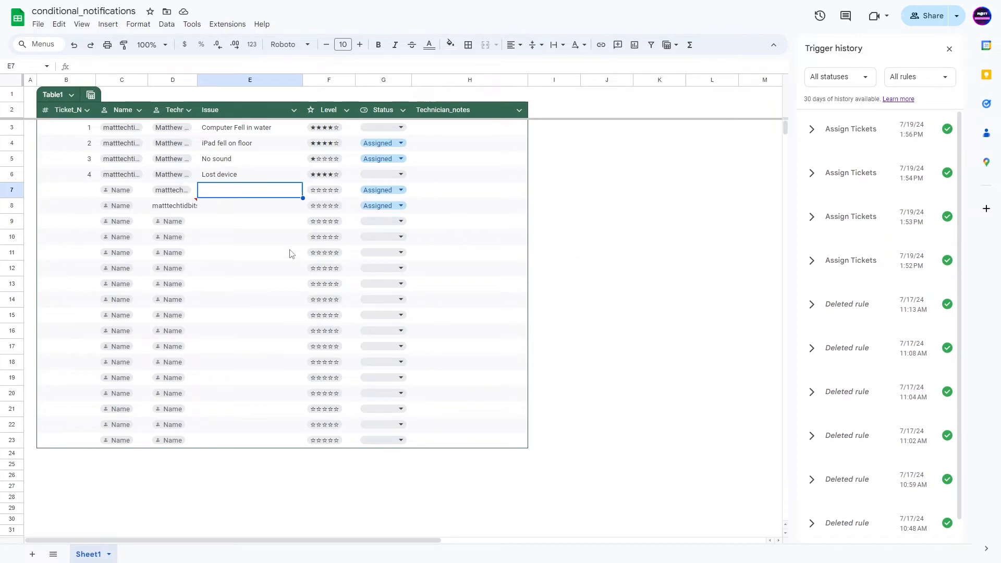
left_click(949, 49)
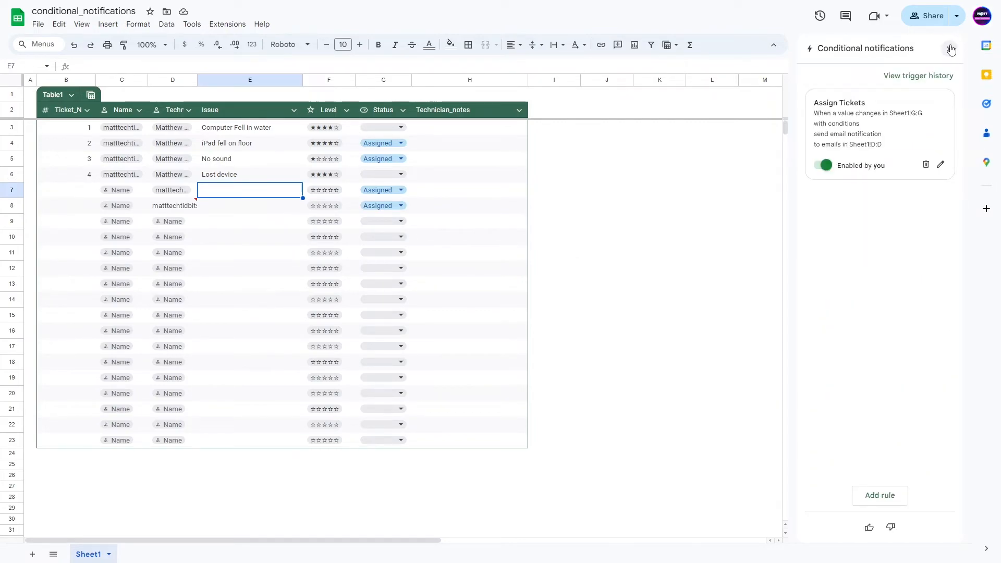
mouse_move(874, 318)
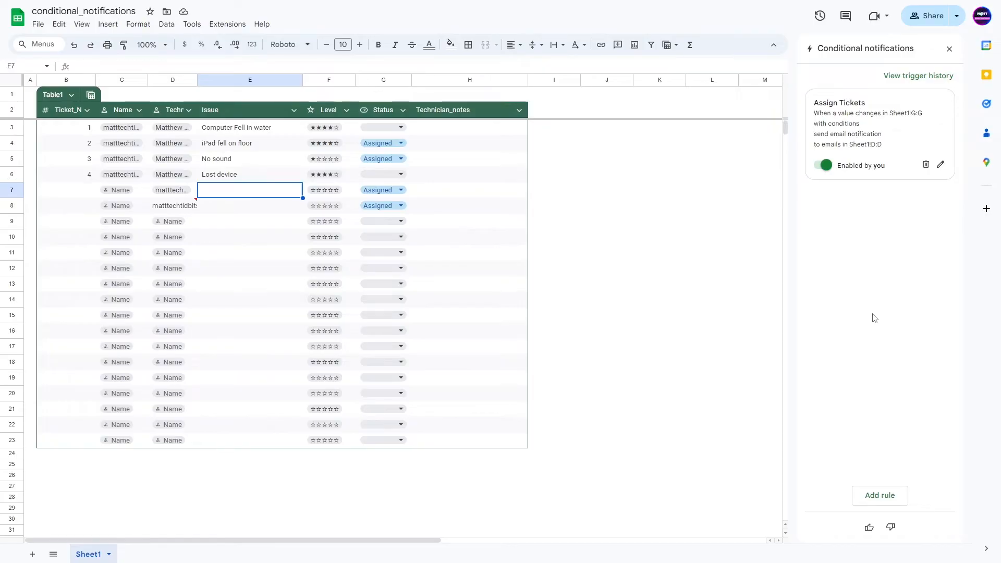
left_click(879, 495)
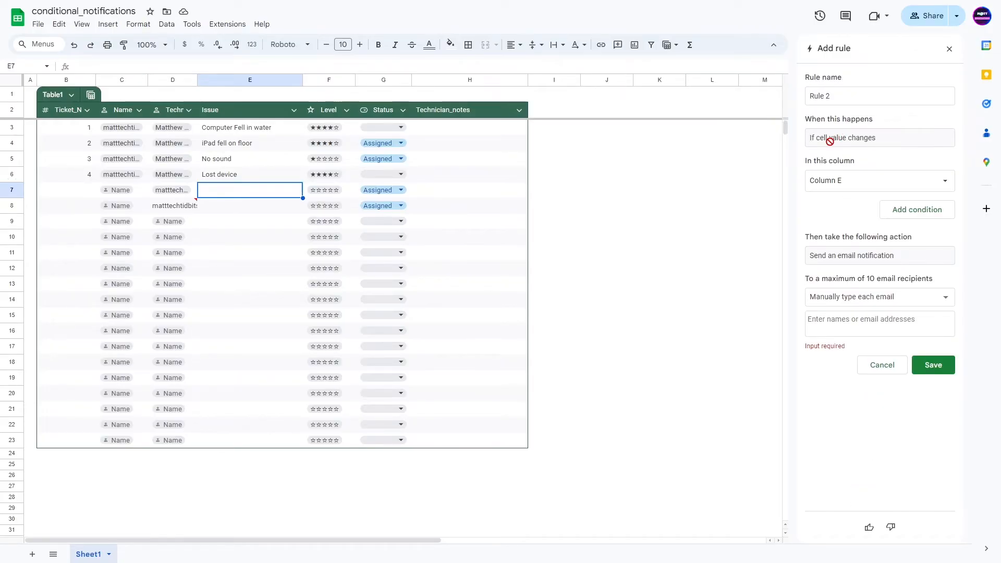
left_click(879, 180)
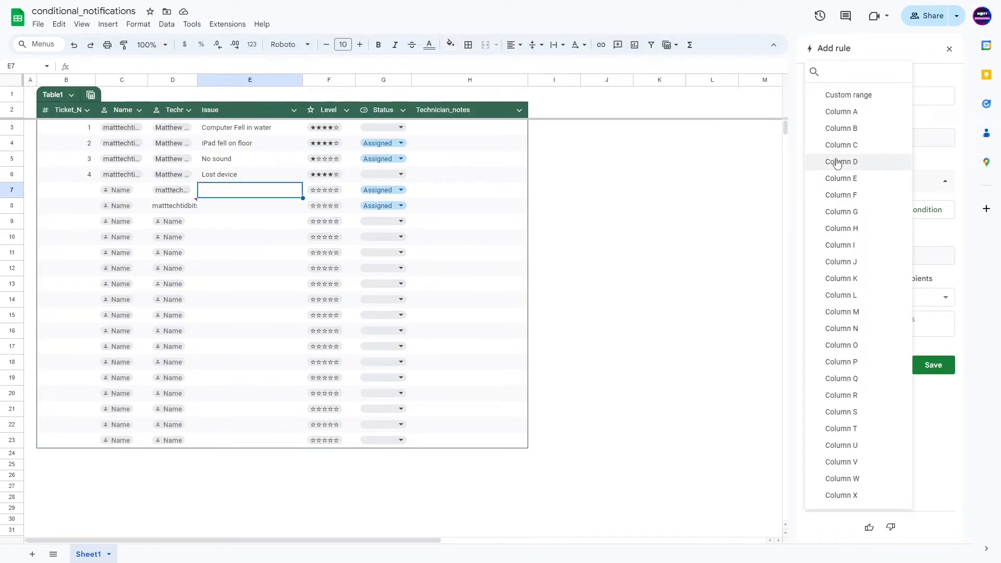
mouse_move(841, 145)
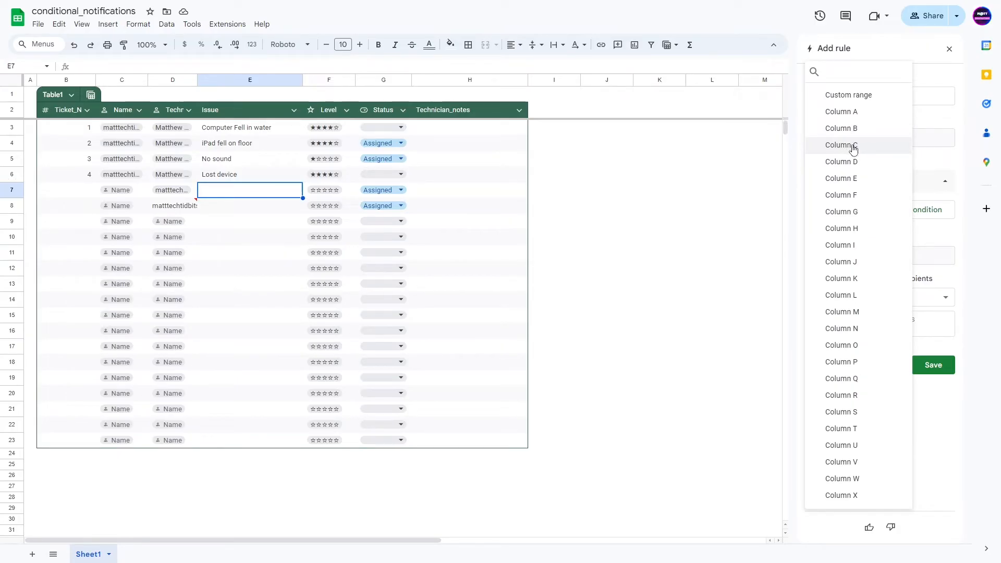
mouse_move(851, 190)
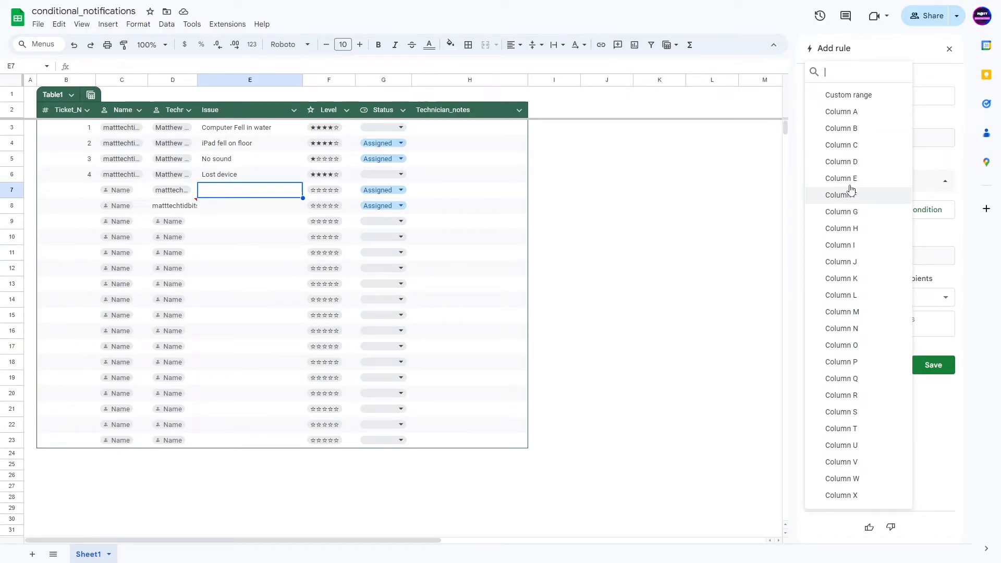
left_click(841, 178)
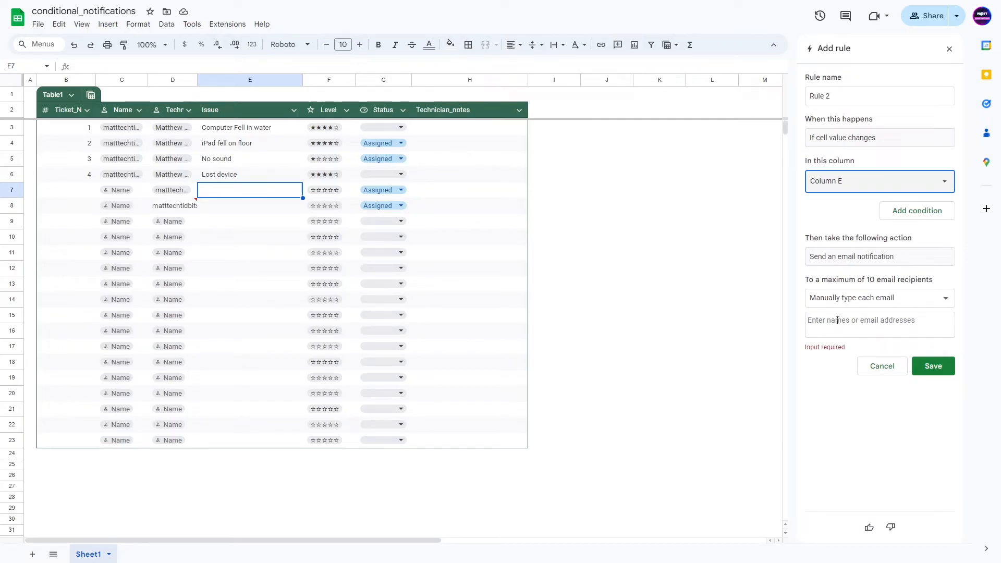
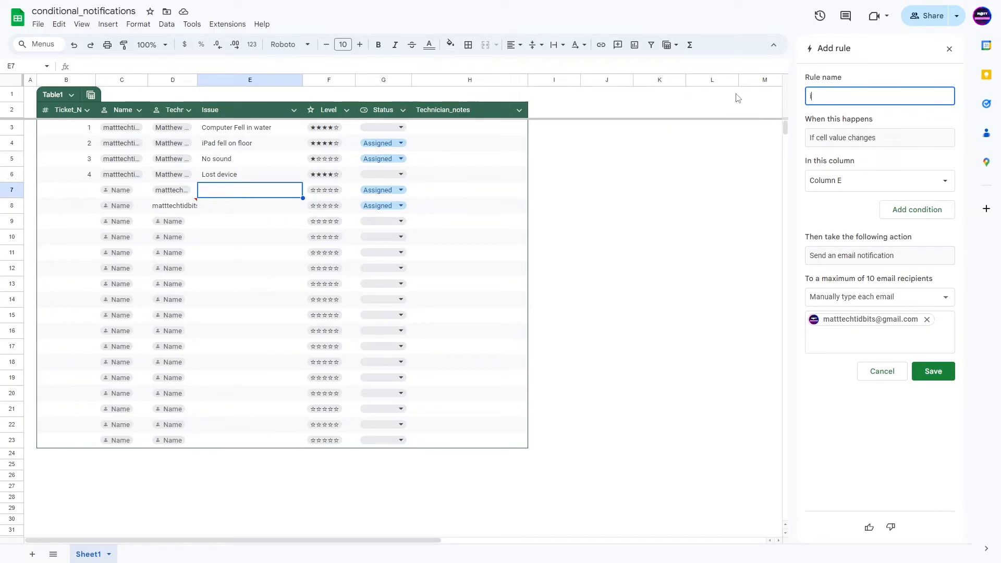
type("issue change")
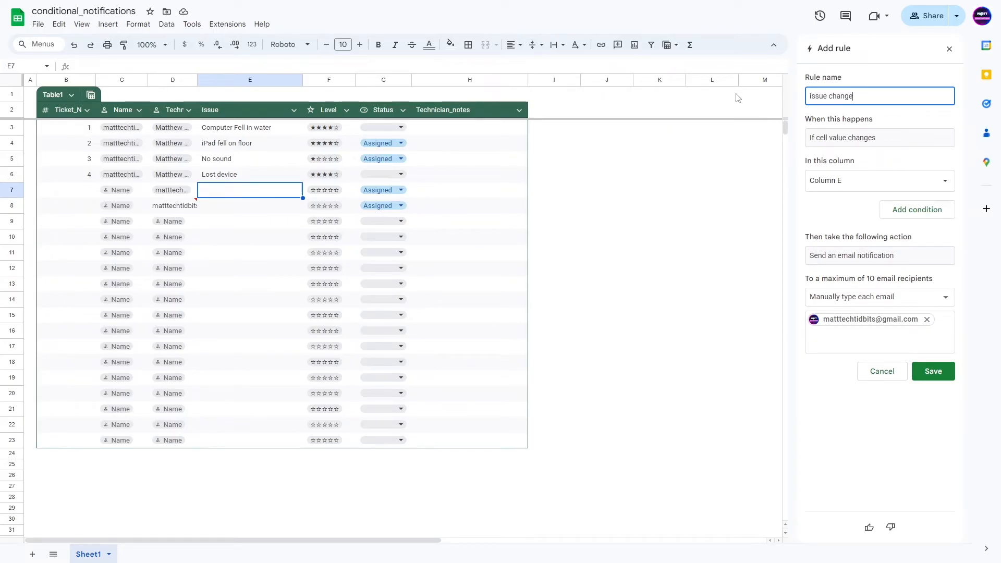
mouse_move(530, 332)
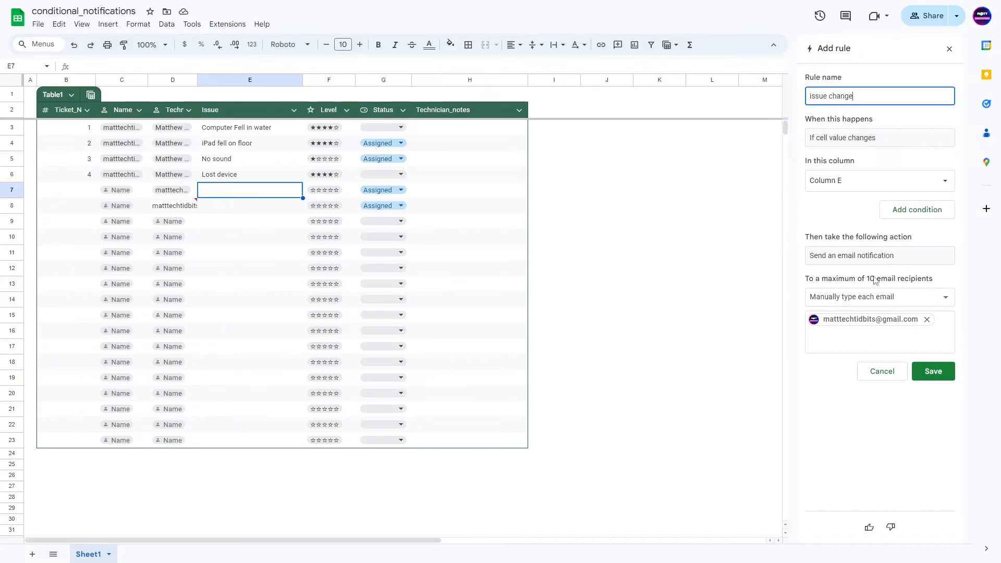
mouse_move(779, 388)
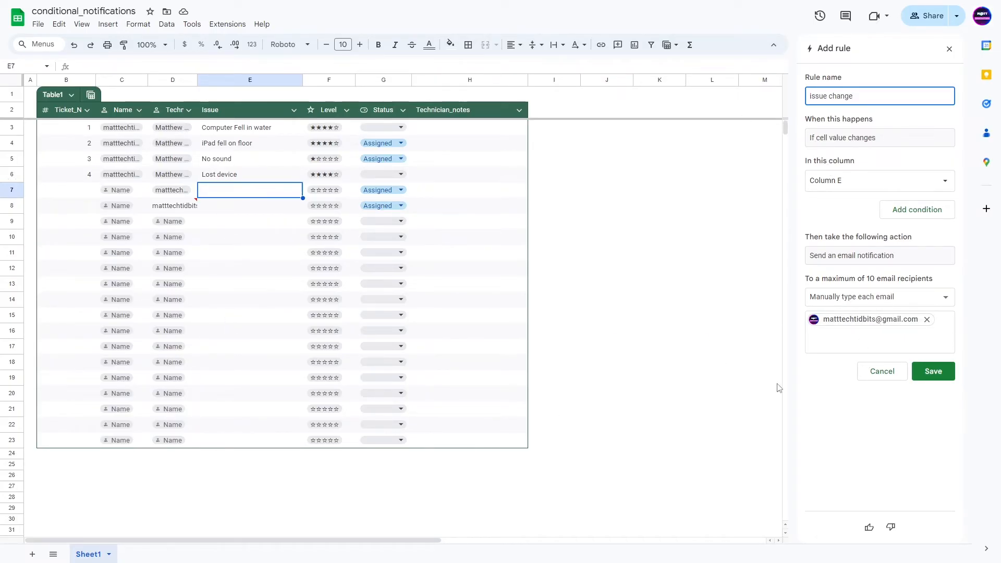
left_click(933, 370)
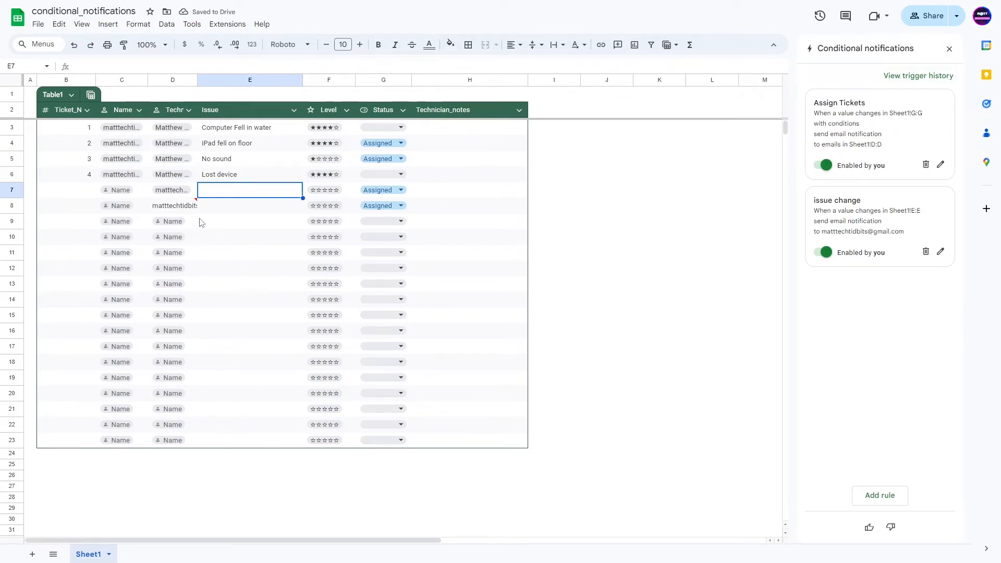
left_click(192, 25)
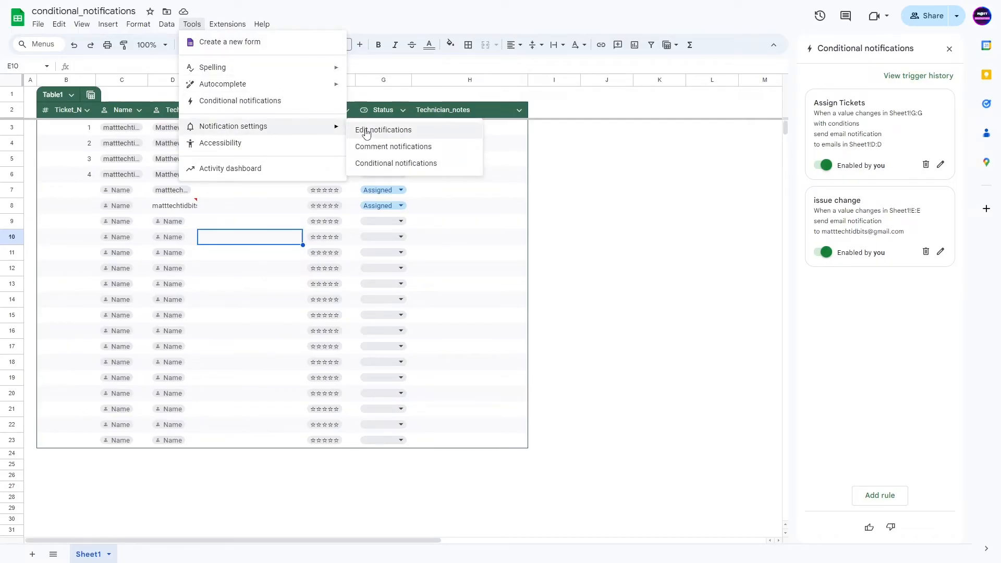
mouse_move(396, 162)
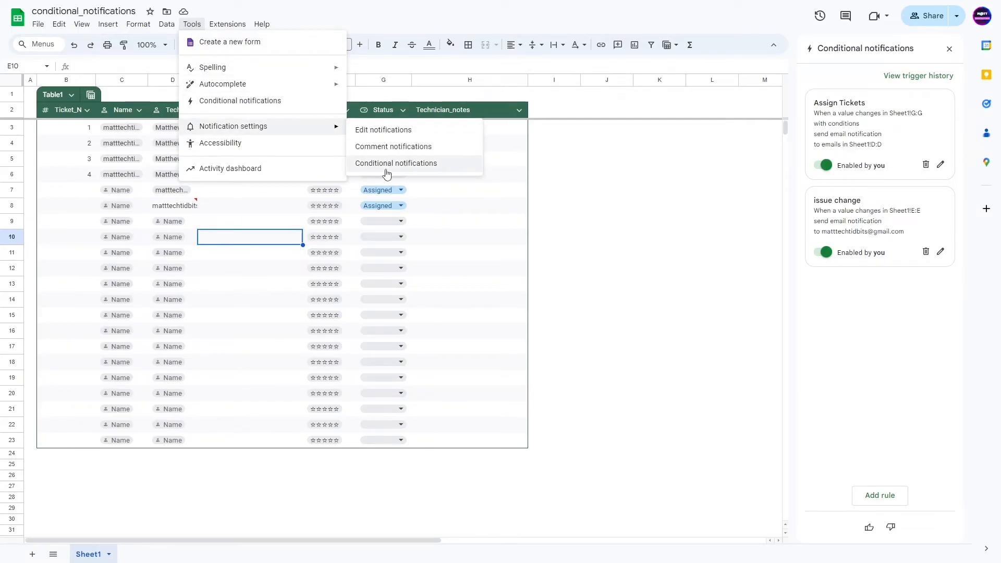
mouse_move(383, 130)
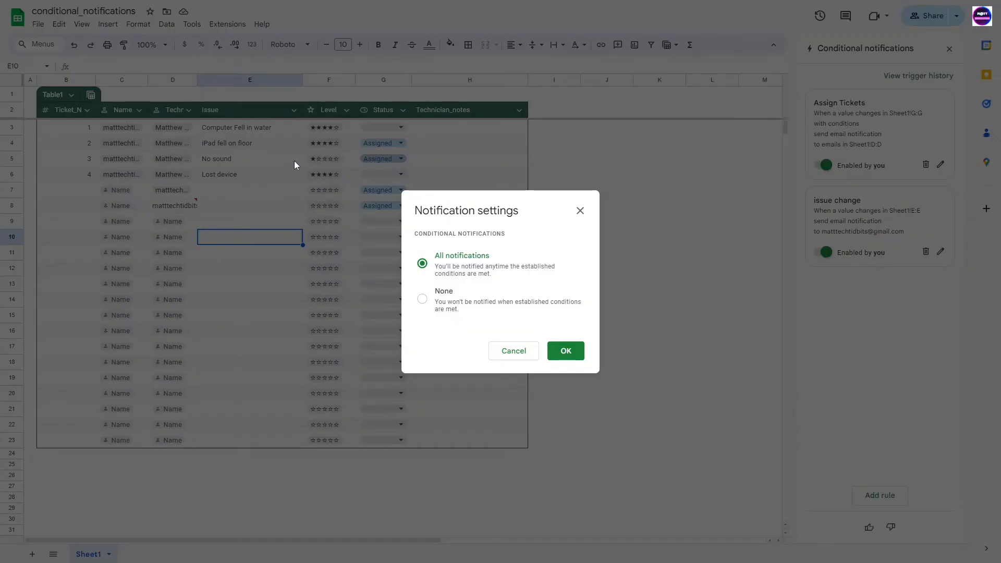
mouse_move(580, 210)
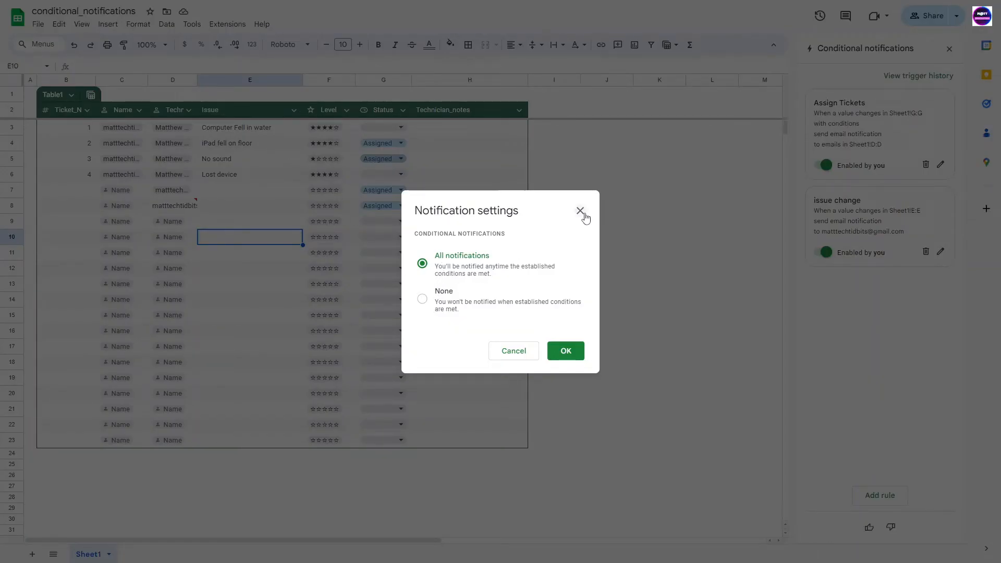
left_click(580, 210)
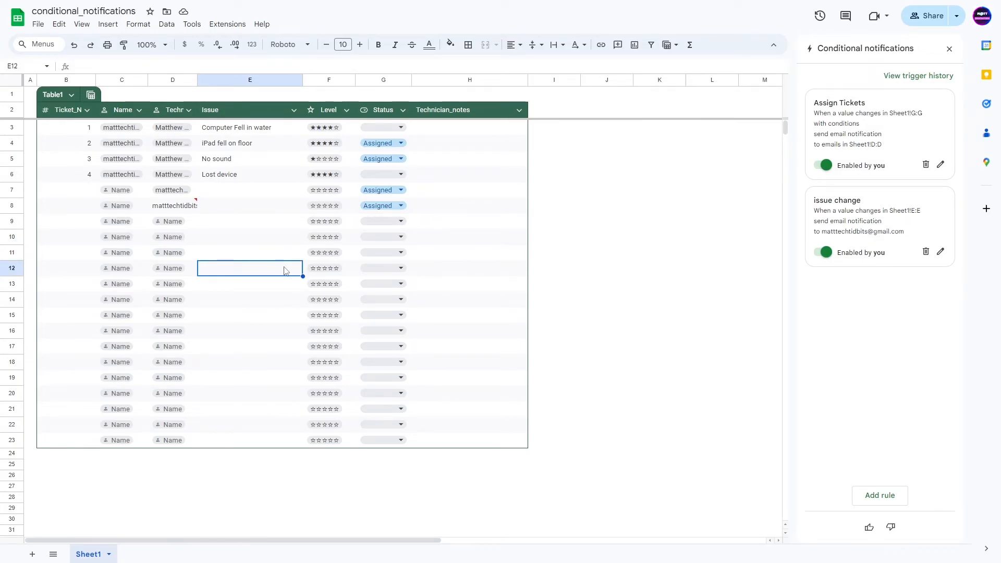
mouse_move(56, 206)
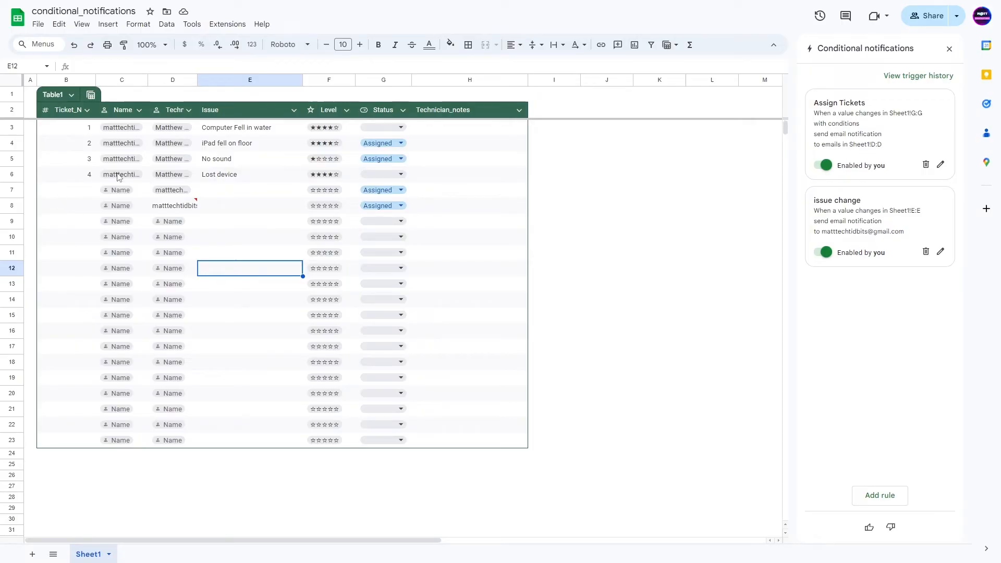
- Select and clear the technician entries in ticket rows 7 and 8
left_click(173, 205)
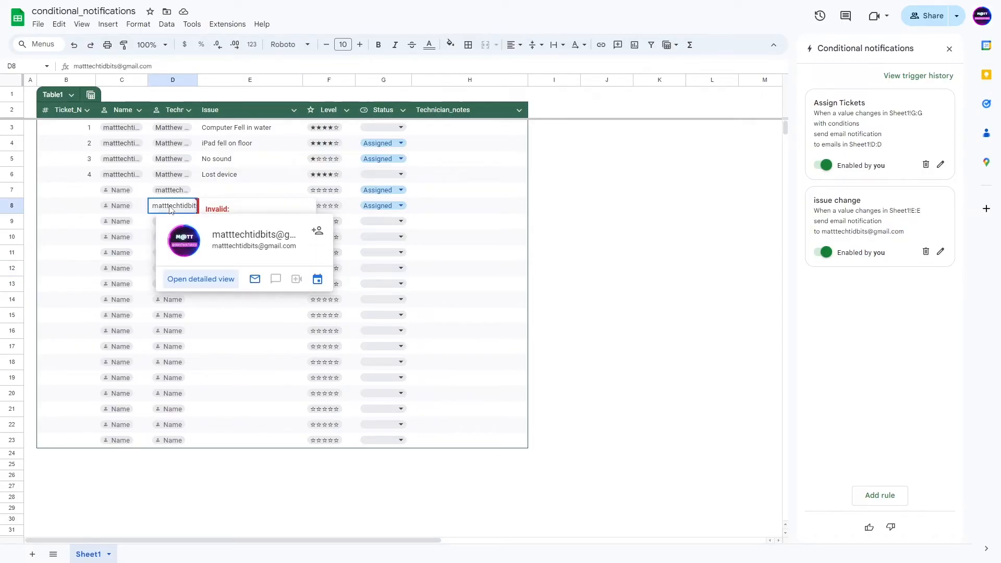
left_click(249, 189)
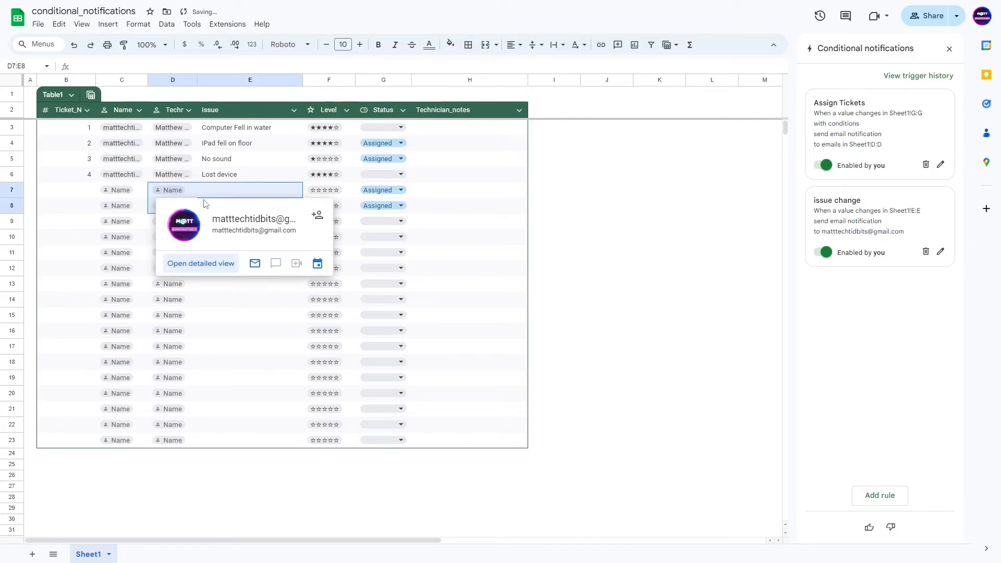
left_click(249, 190)
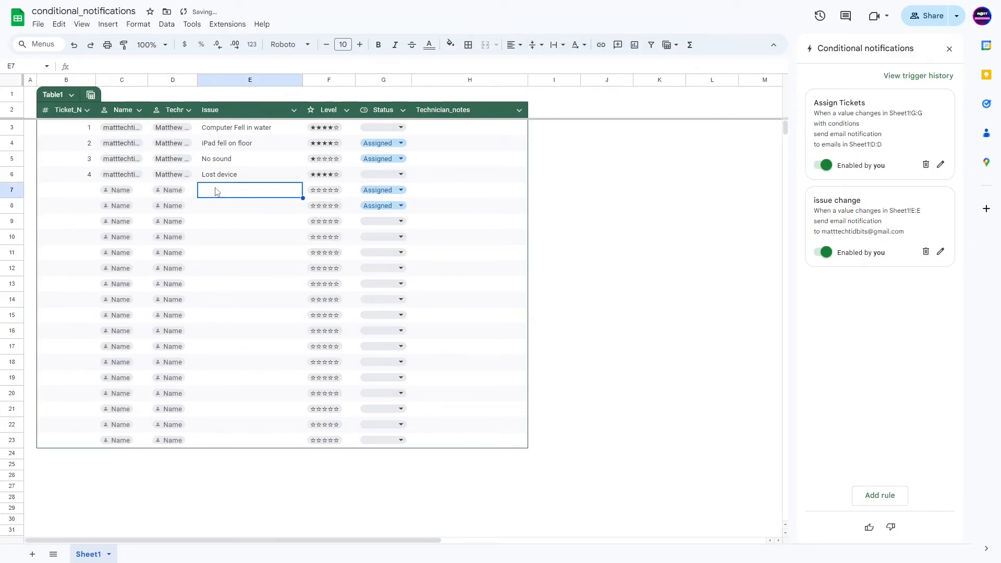
type("Issue added here.")
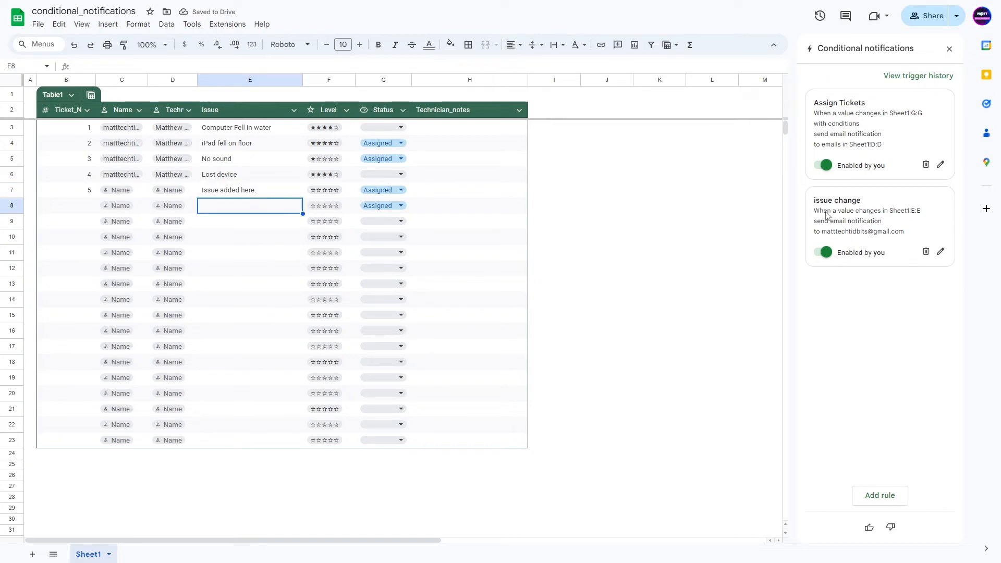
mouse_move(841, 233)
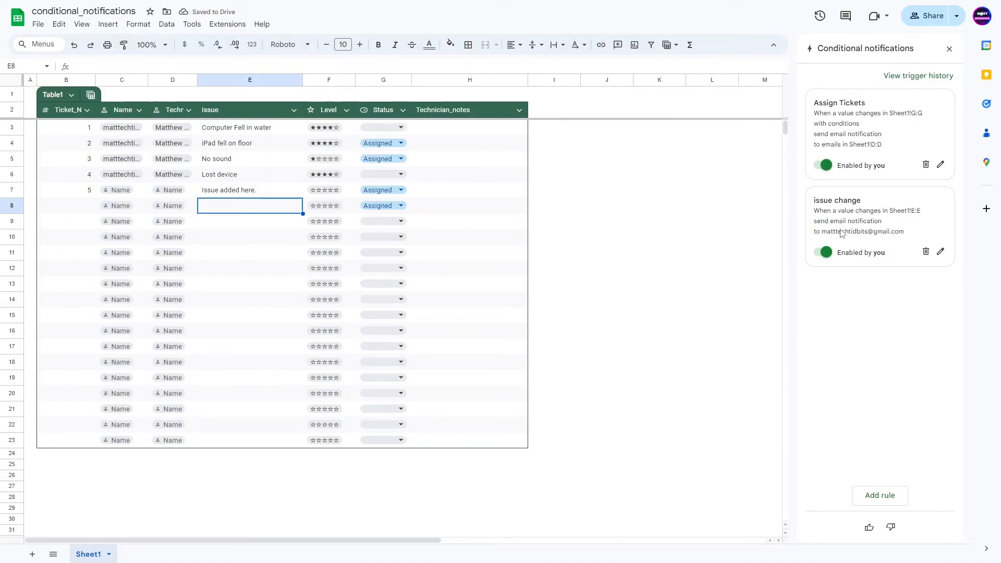
mouse_move(875, 238)
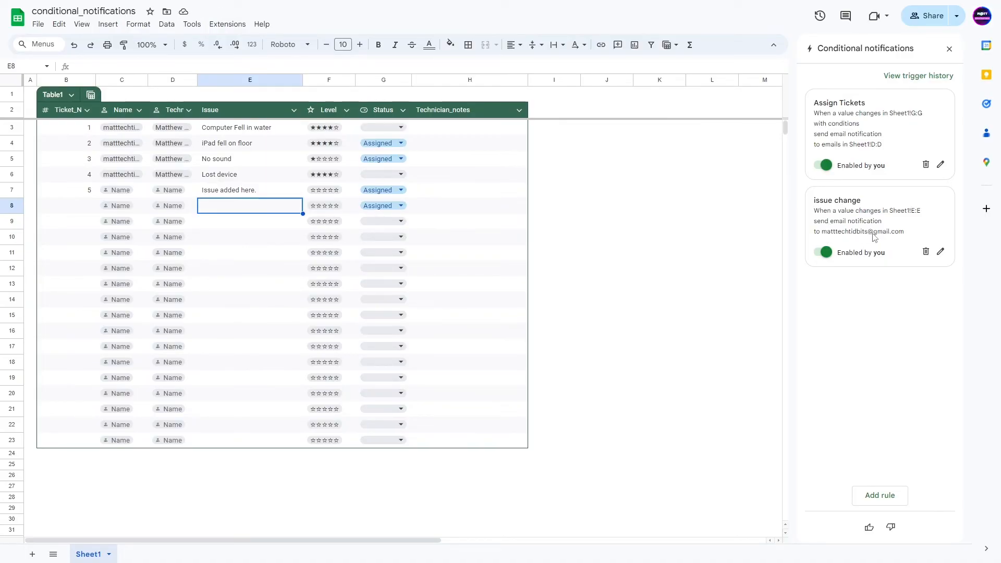
left_click(918, 76)
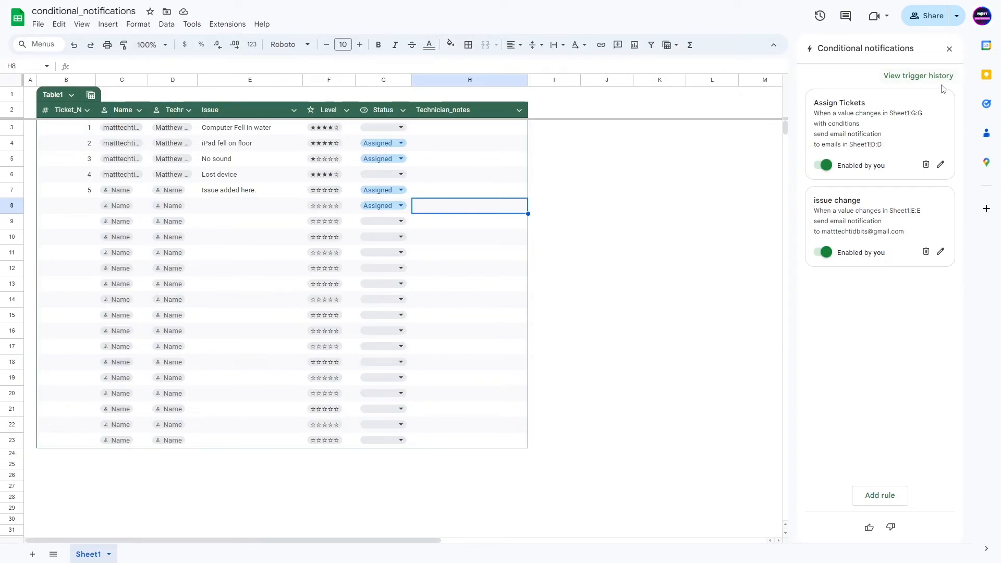
left_click(918, 75)
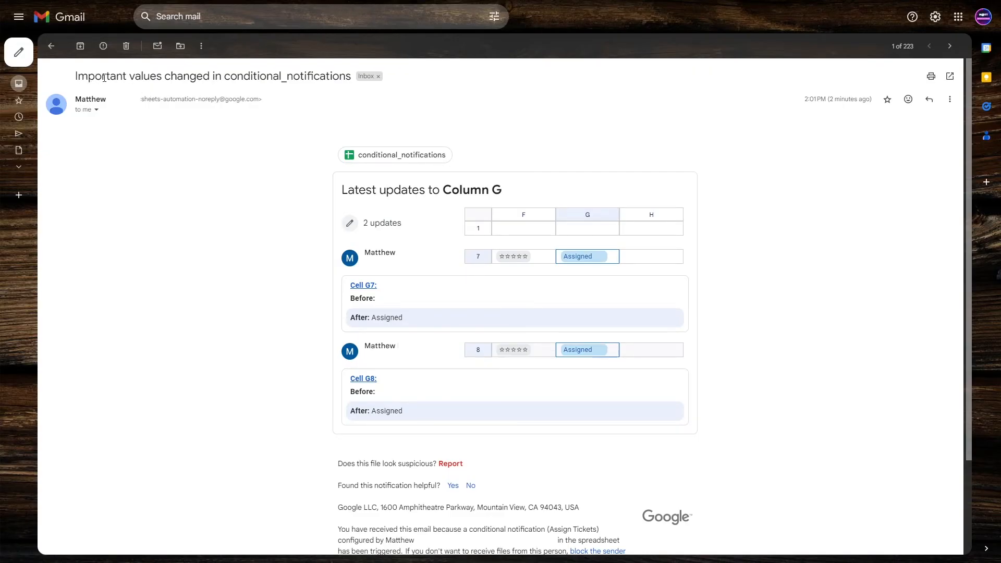
mouse_move(393, 247)
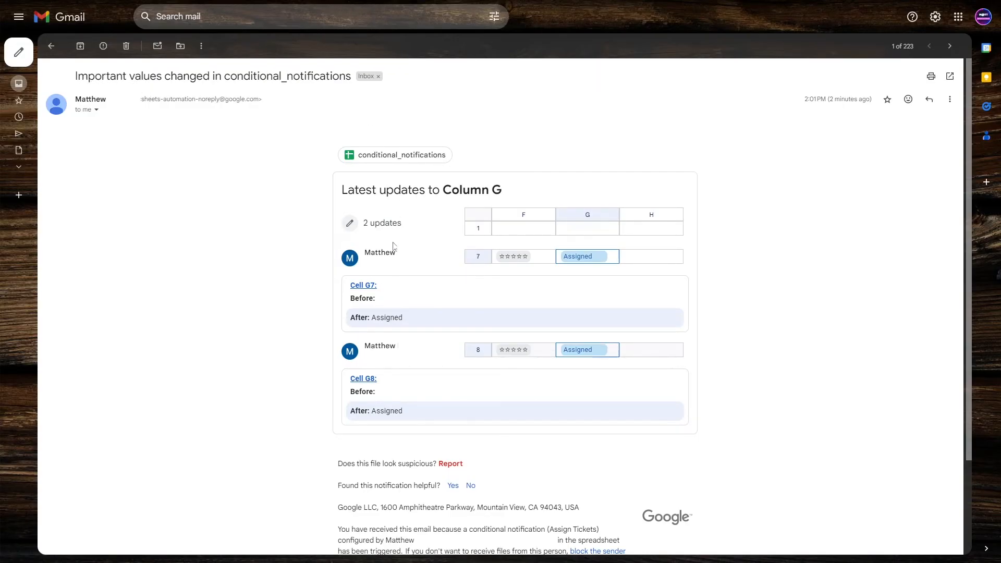
mouse_move(523, 271)
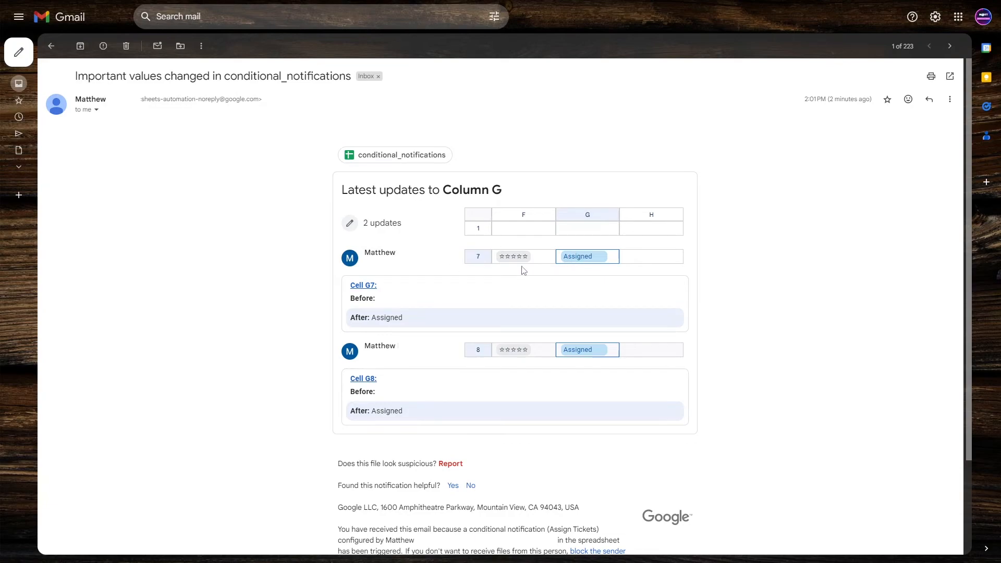
mouse_move(377, 276)
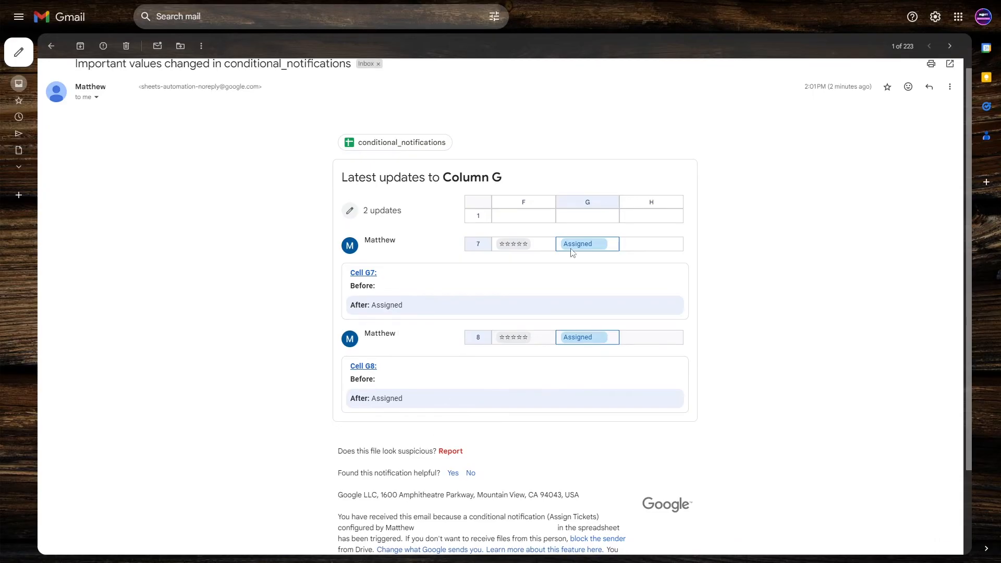
mouse_move(567, 260)
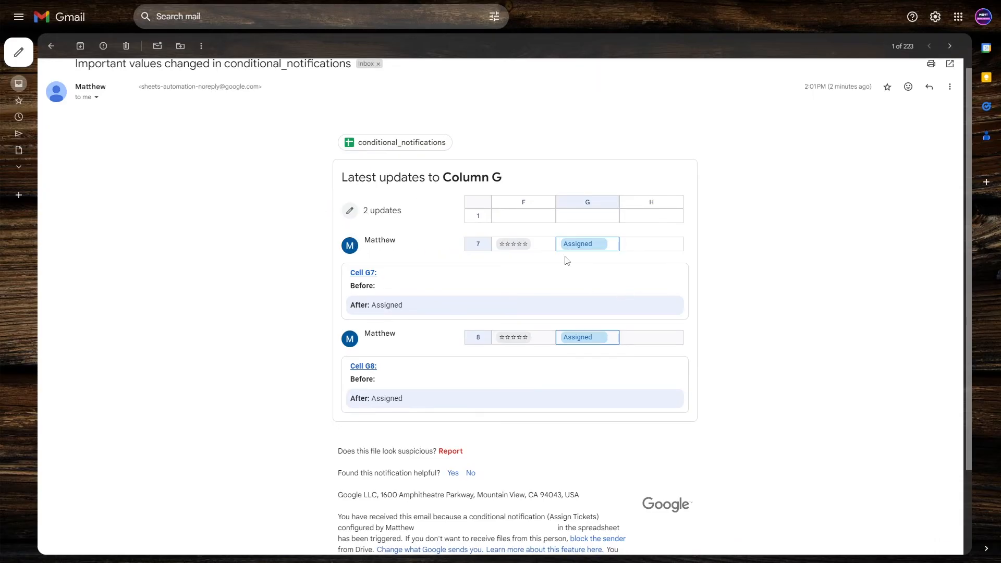
mouse_move(314, 244)
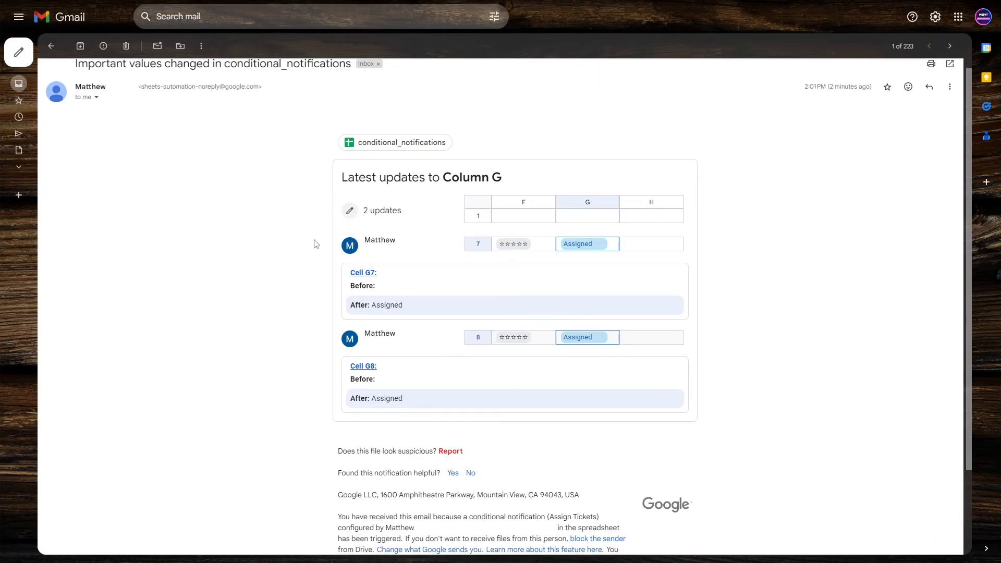
mouse_move(419, 209)
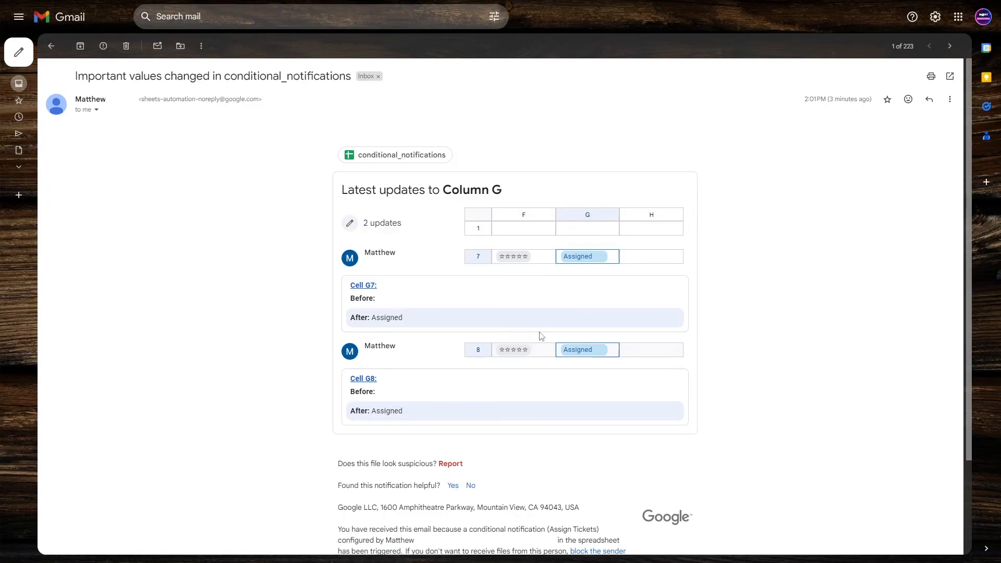
- Scroll through the email's update details confirming G7 and G8 changed to Assigned
scroll("down", 3)
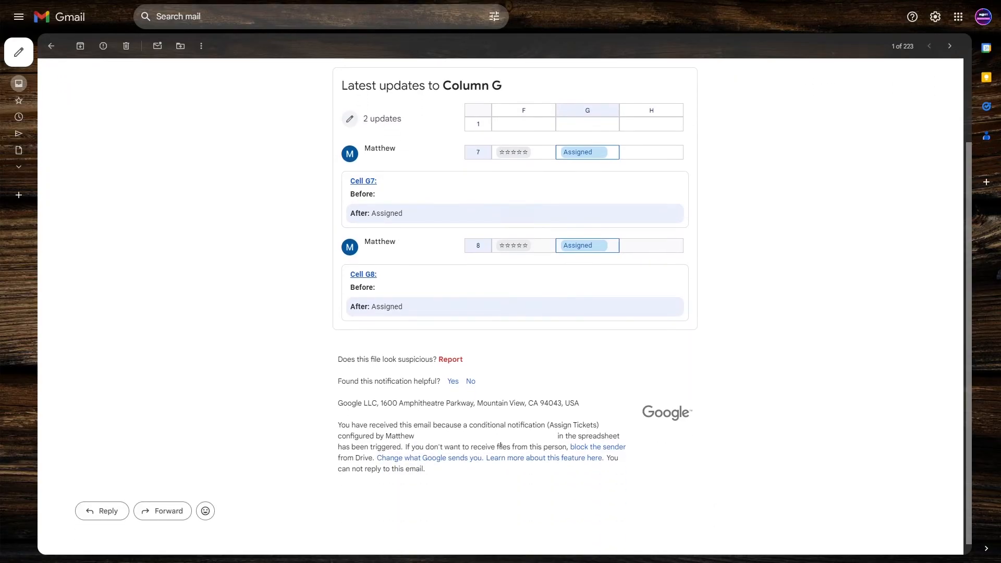
scroll("up", 3)
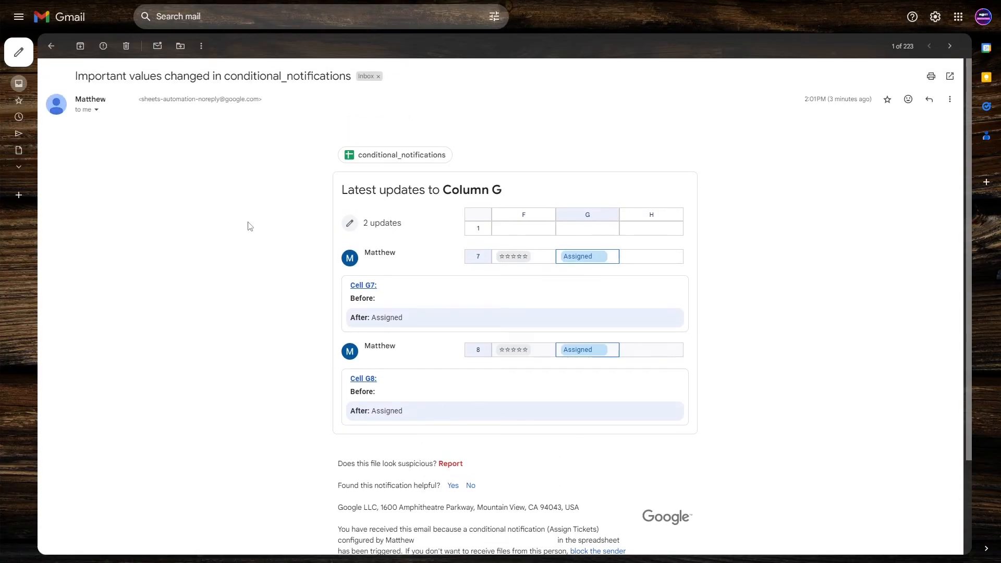
mouse_move(427, 550)
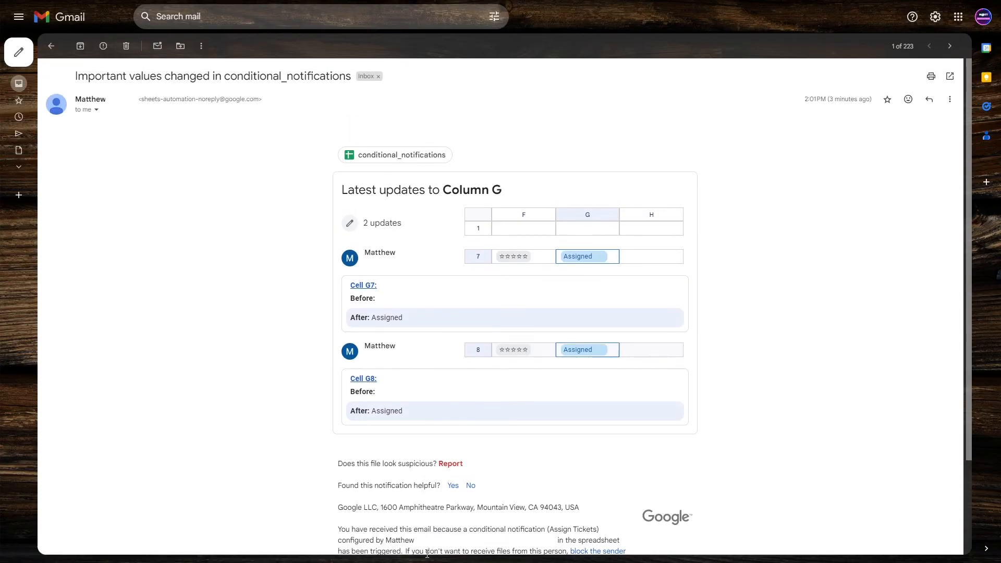
mouse_move(735, 338)
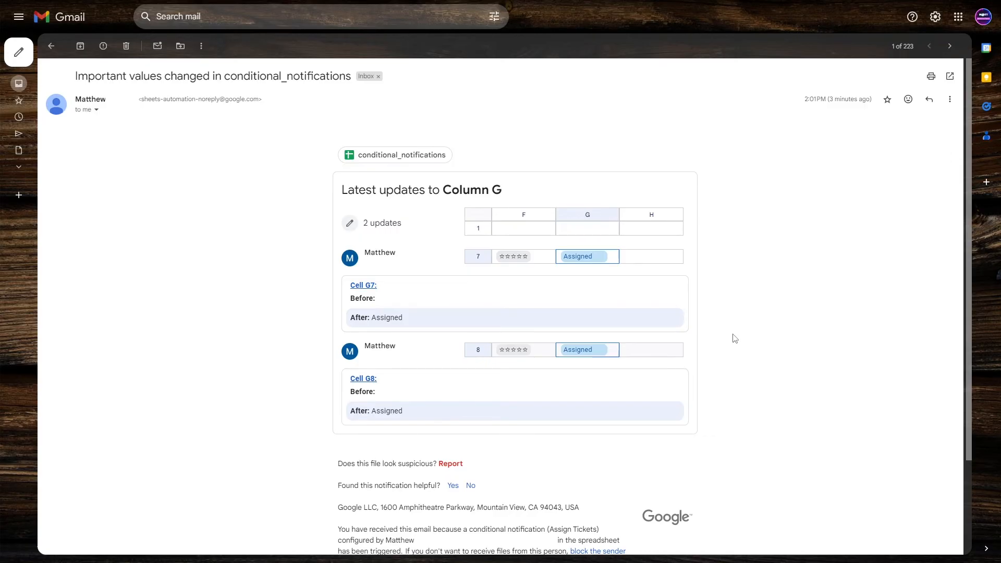
mouse_move(139, 170)
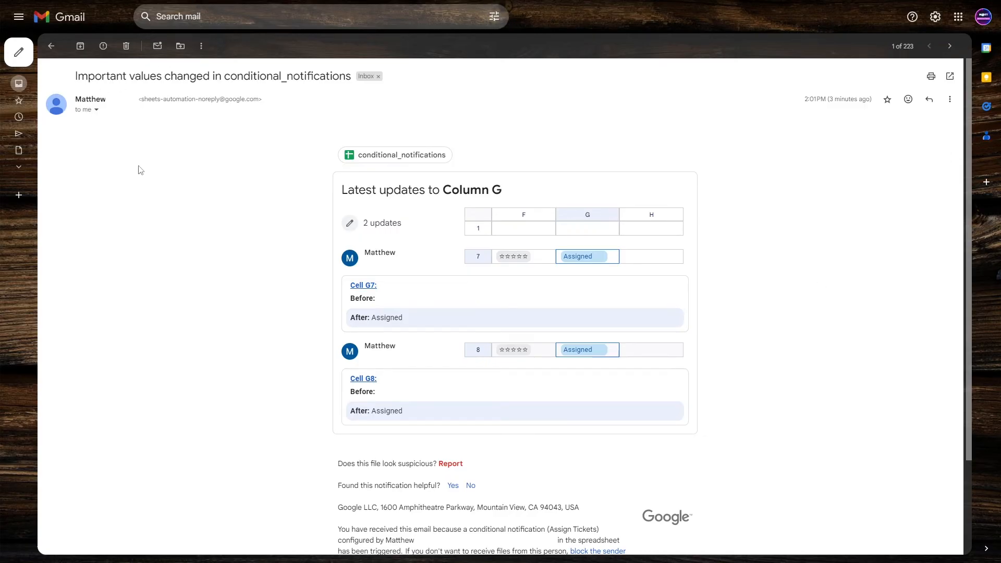
mouse_move(250, 260)
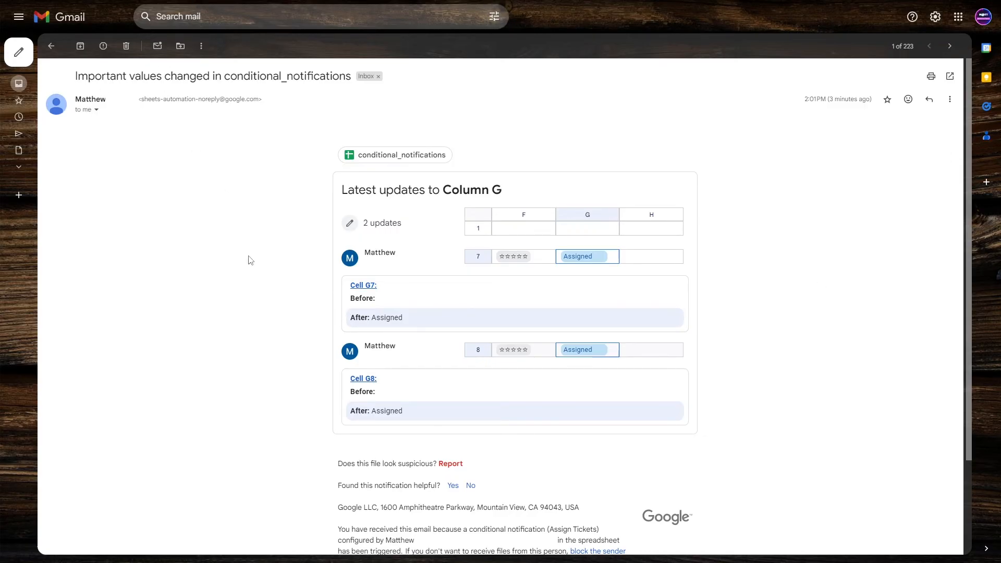
mouse_move(242, 292)
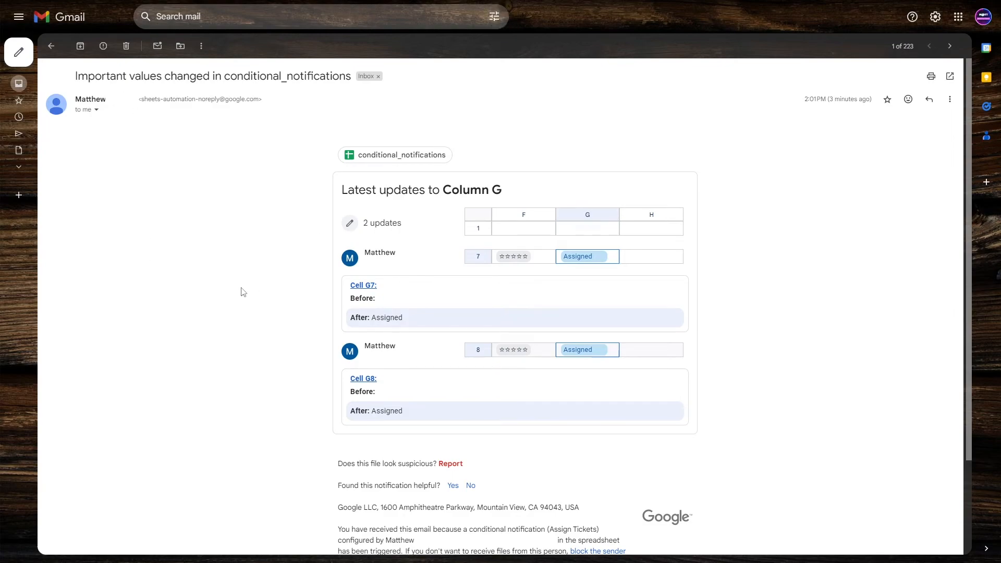
mouse_move(269, 273)
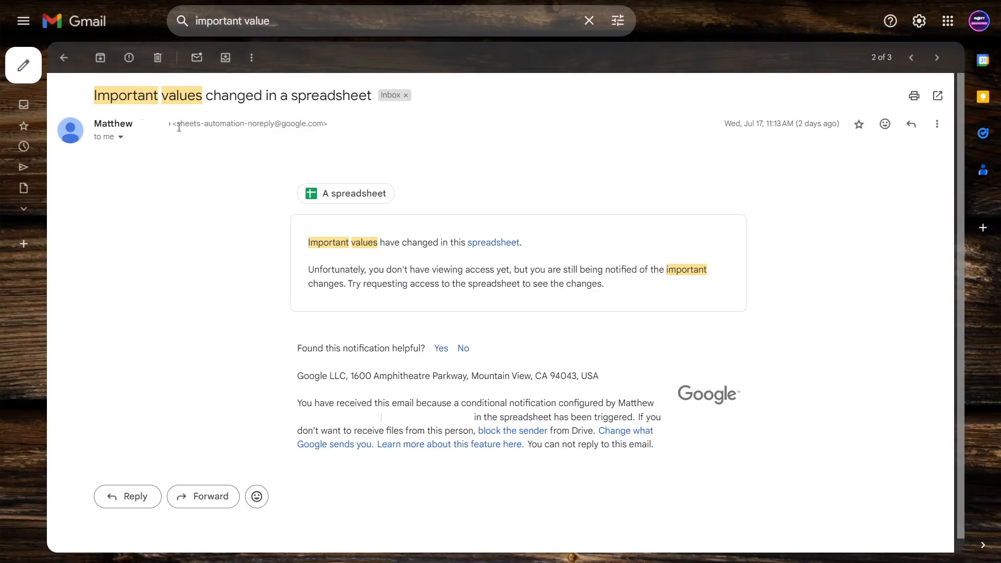
mouse_move(294, 247)
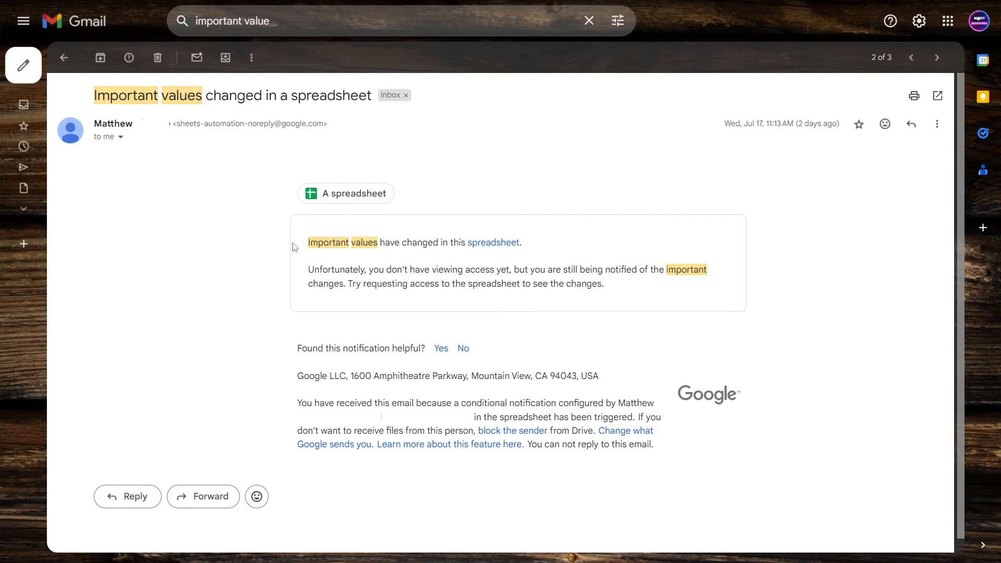
mouse_move(703, 262)
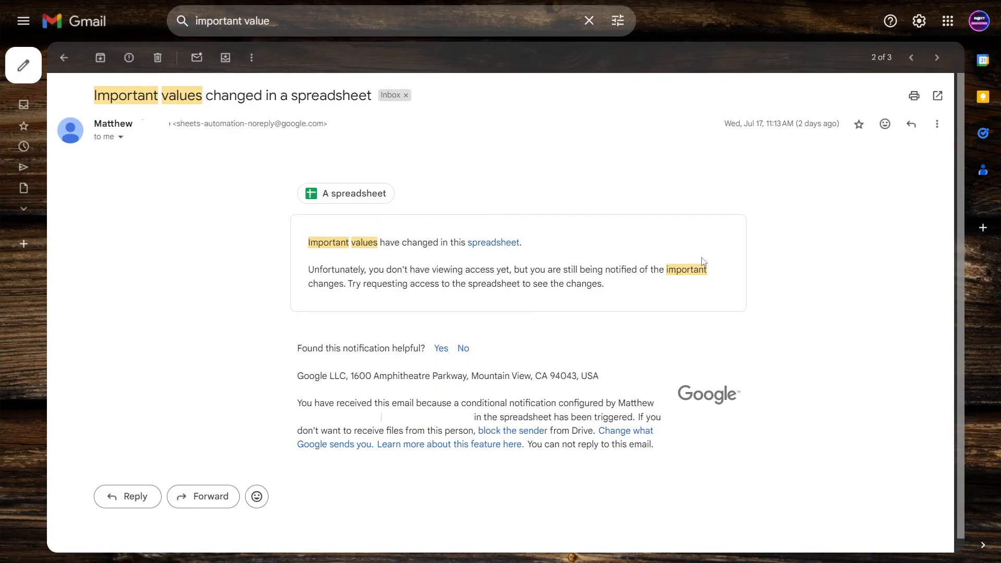
mouse_move(580, 287)
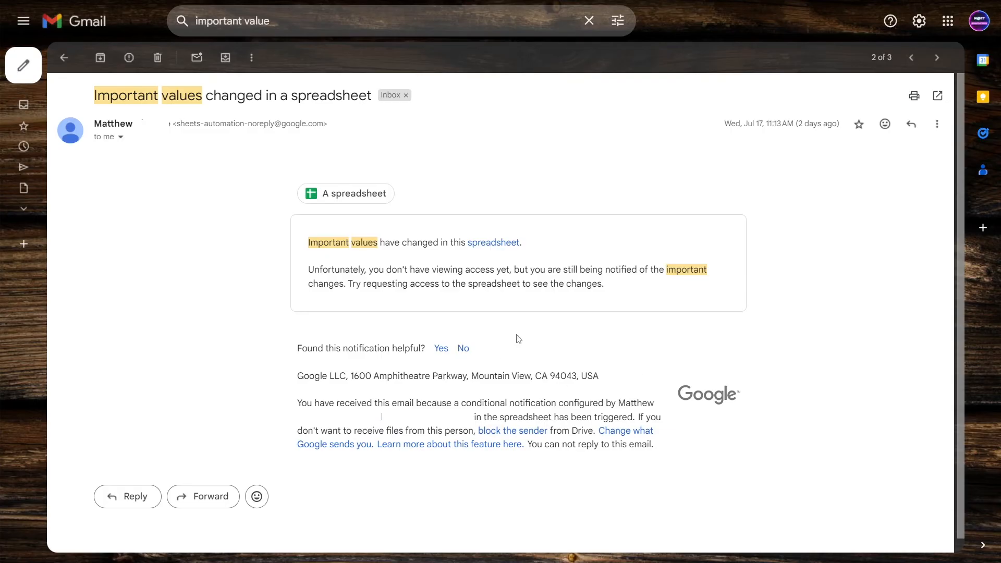
mouse_move(539, 245)
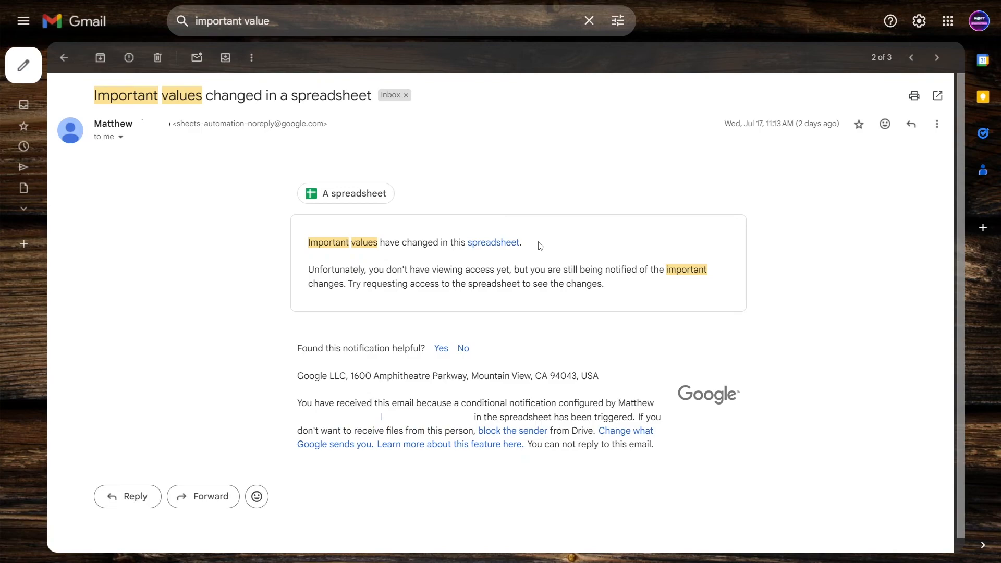
mouse_move(270, 165)
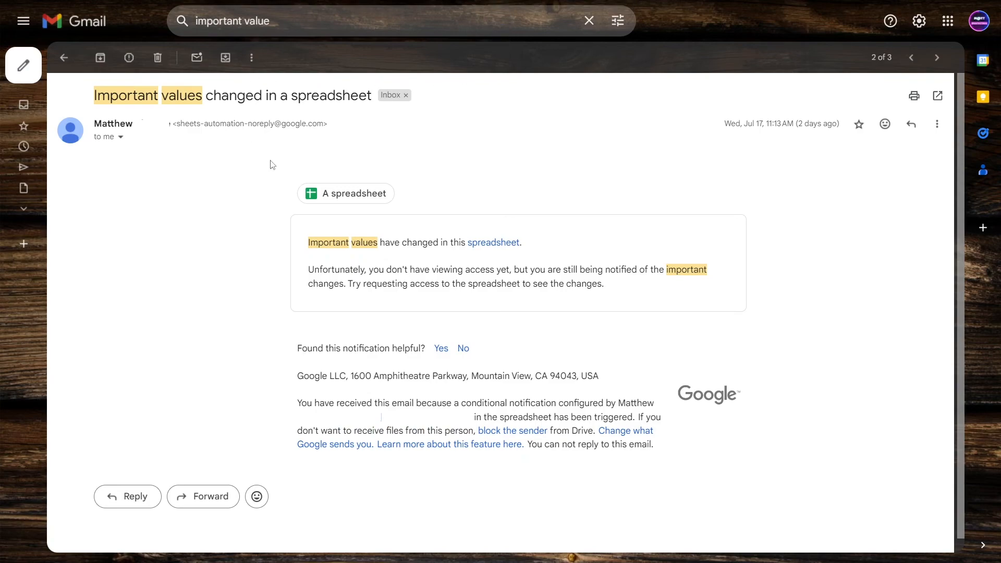
mouse_move(432, 310)
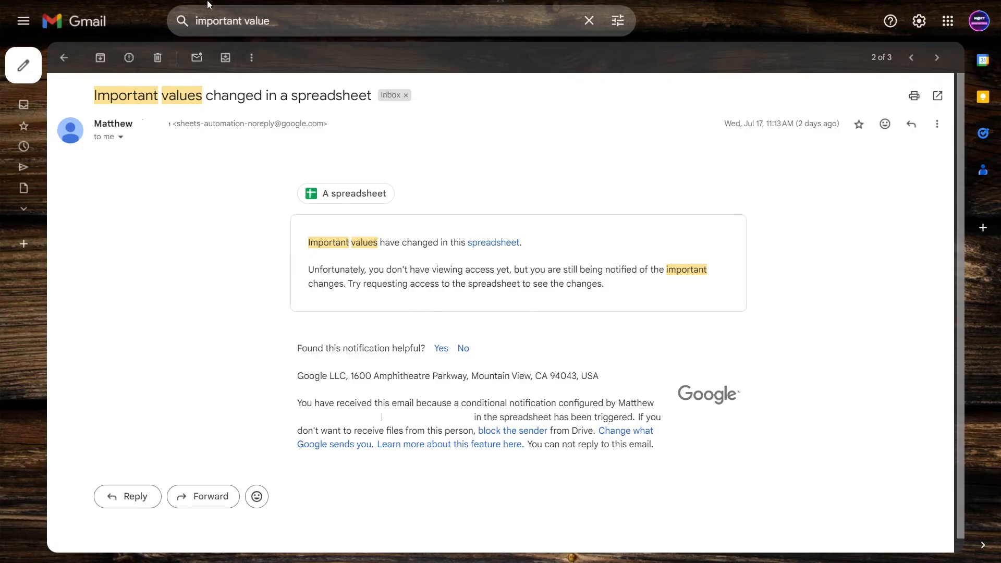
mouse_move(271, 263)
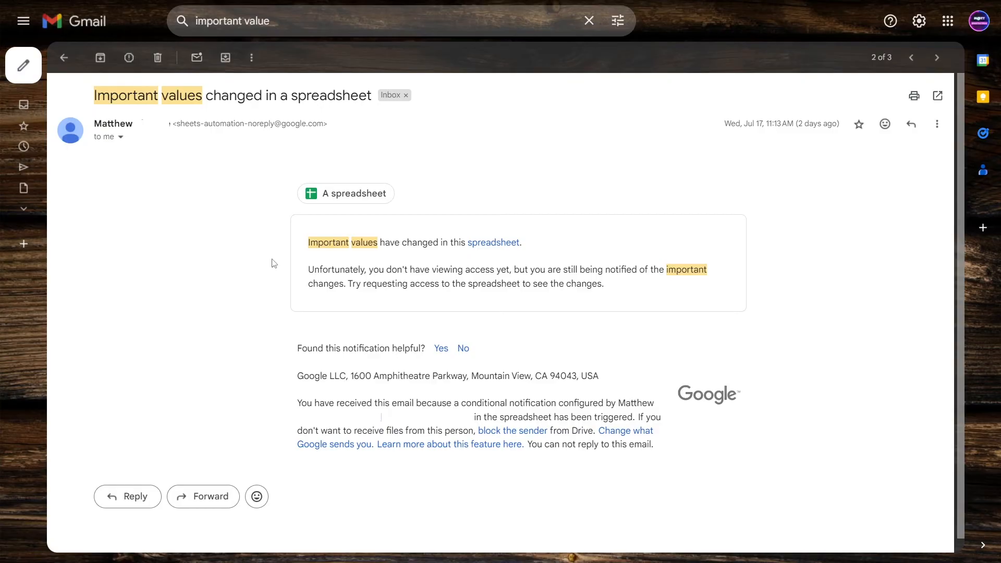
mouse_move(125, 144)
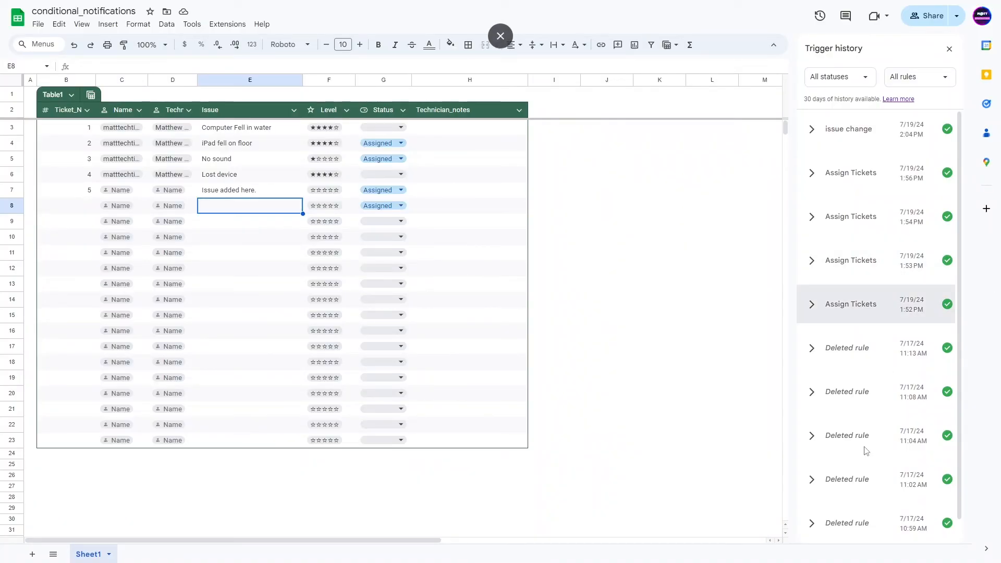
- Leave trigger history for the conditional notifications rule list, selecting empty cells beside the table
left_click(500, 36)
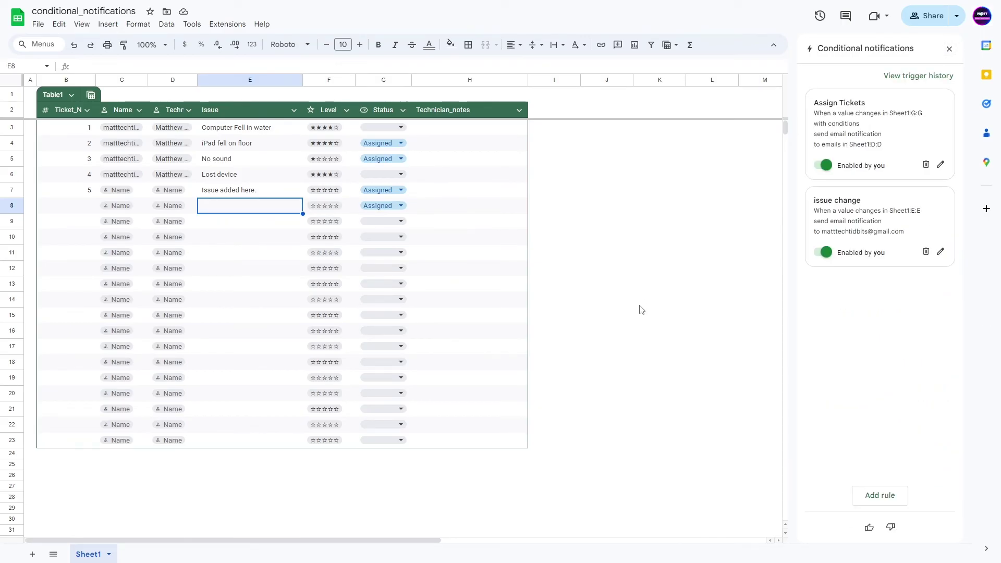
left_click(659, 298)
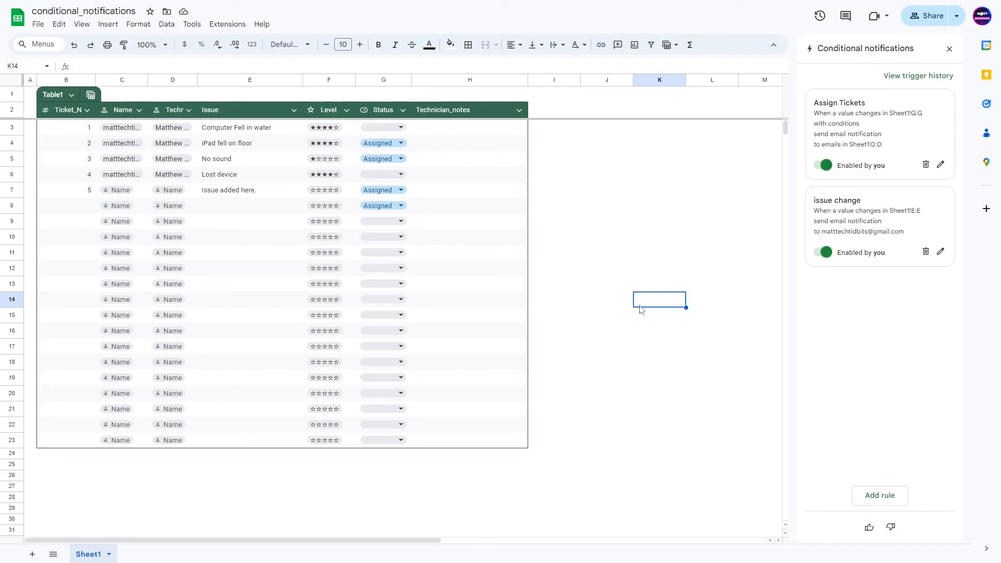
left_click(606, 190)
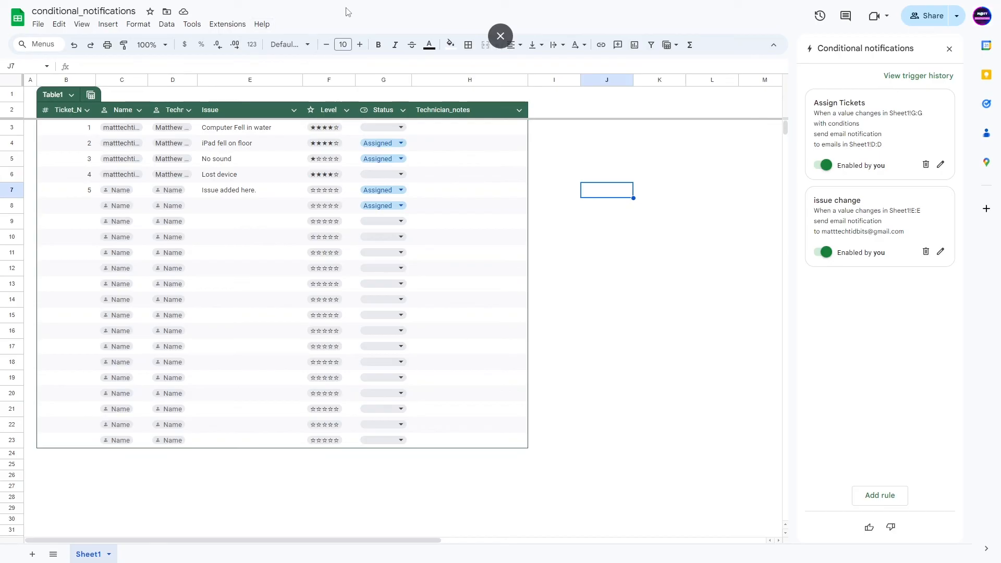